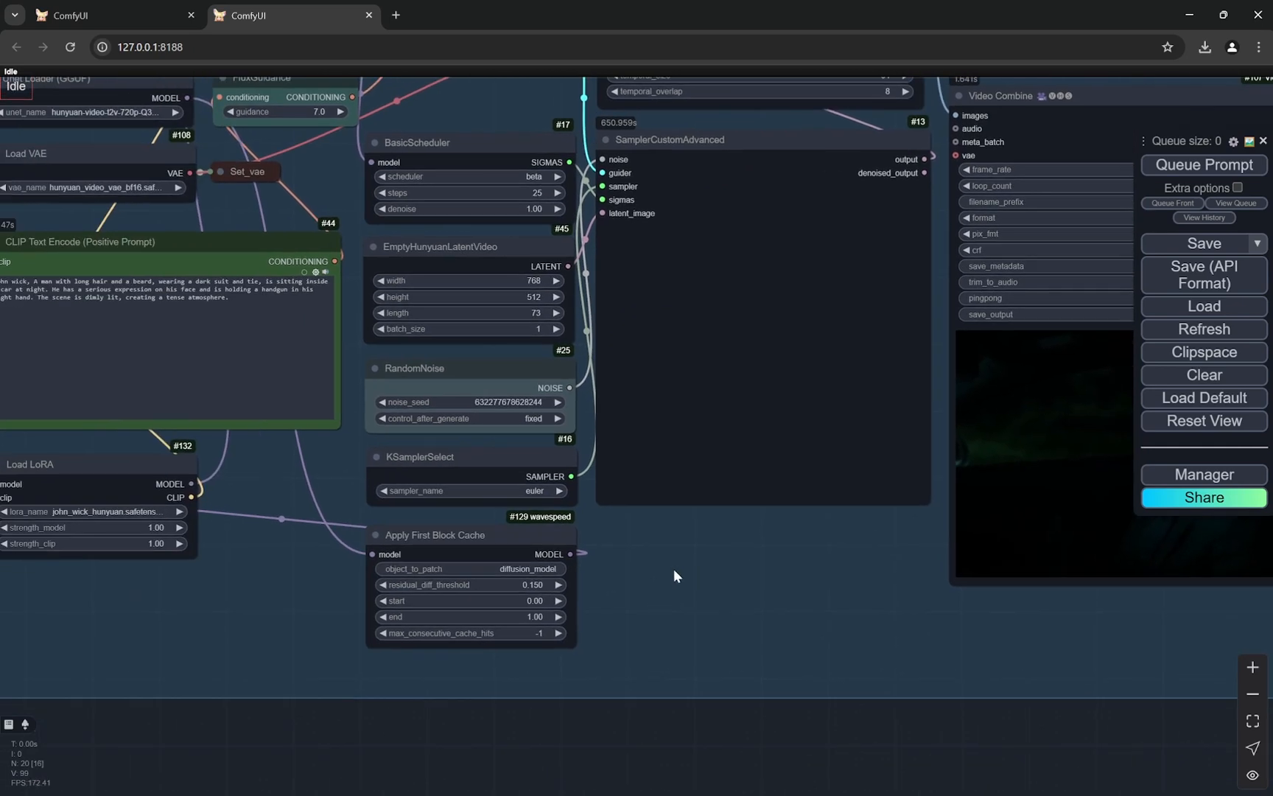
mouse_move(719, 548)
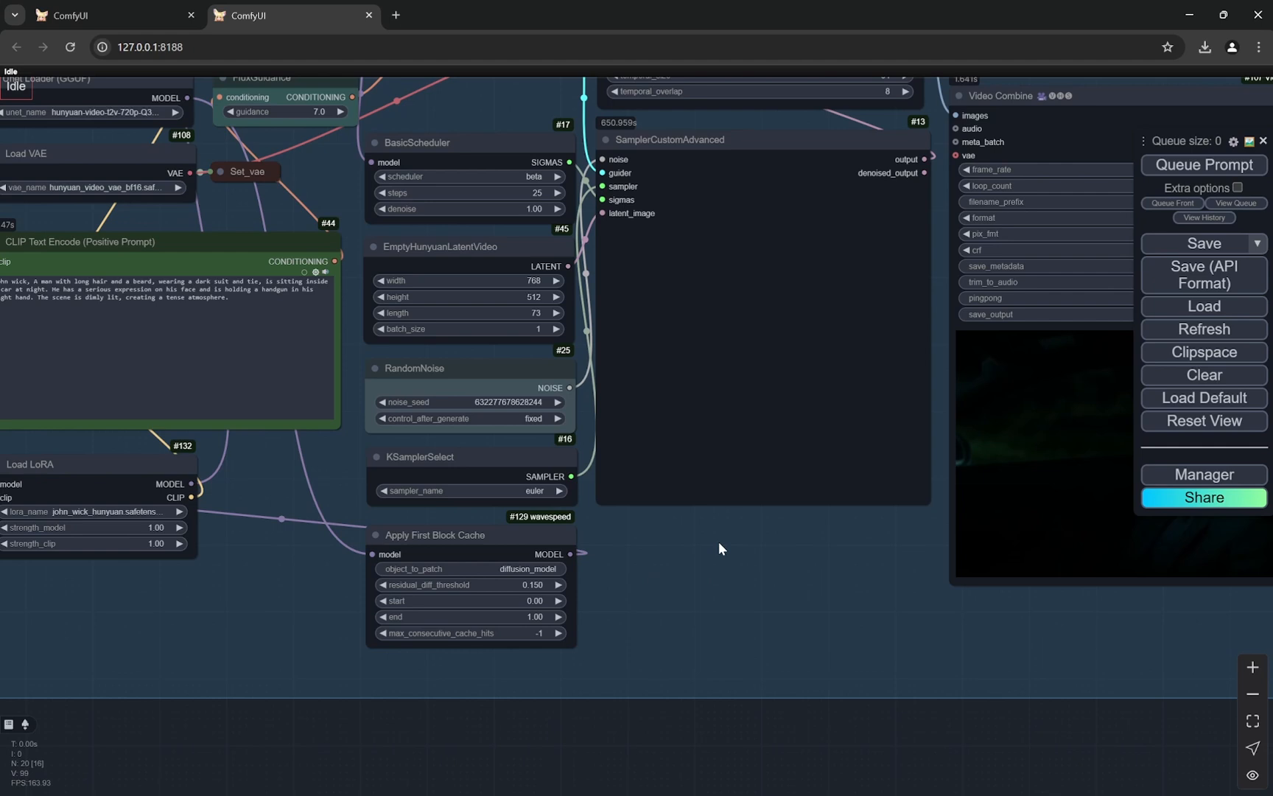
mouse_move(726, 548)
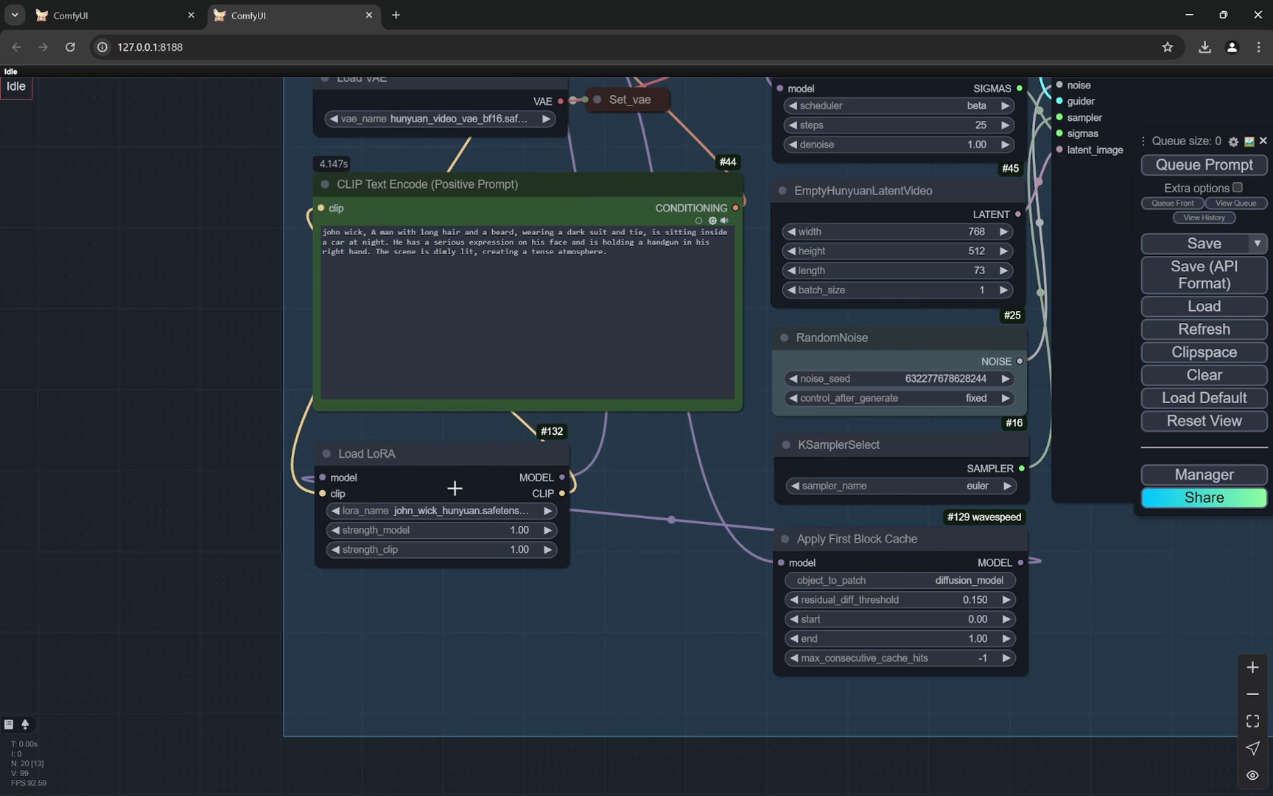
mouse_move(371, 464)
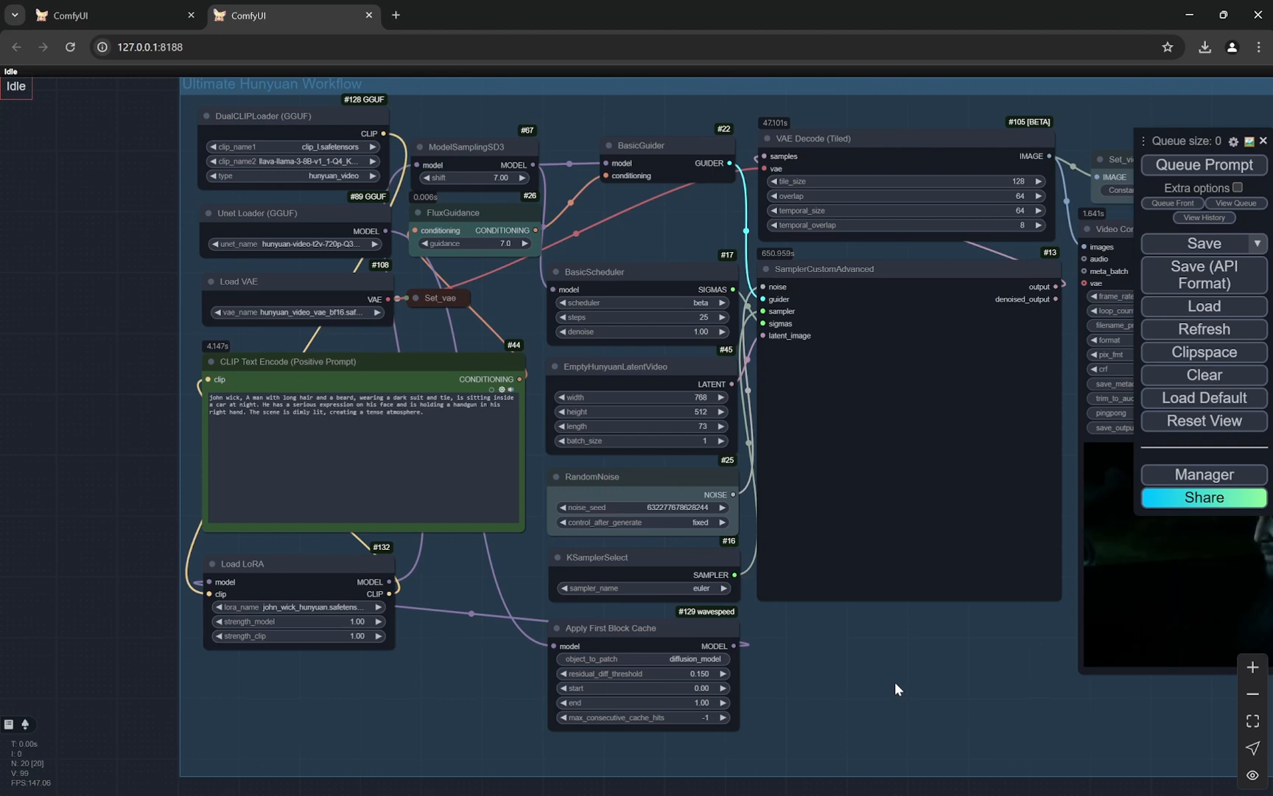
mouse_move(274, 508)
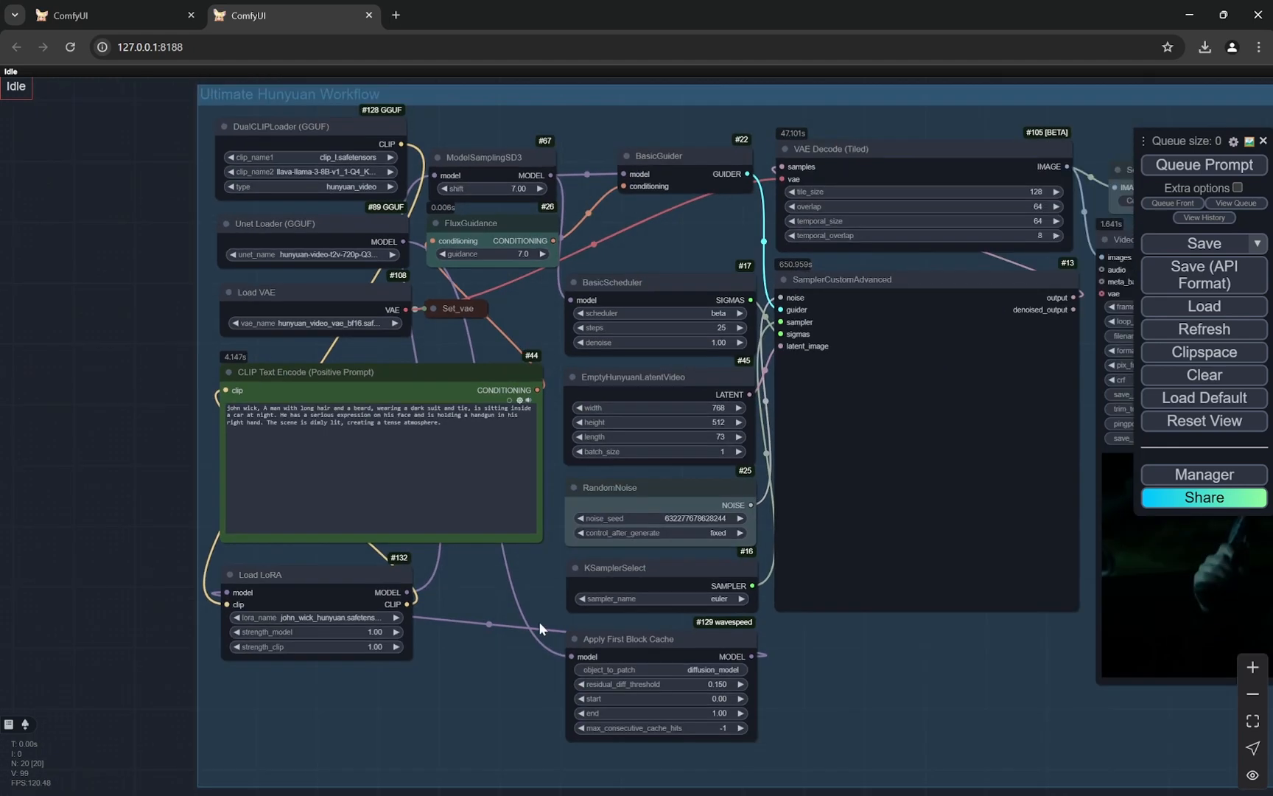
mouse_move(504, 685)
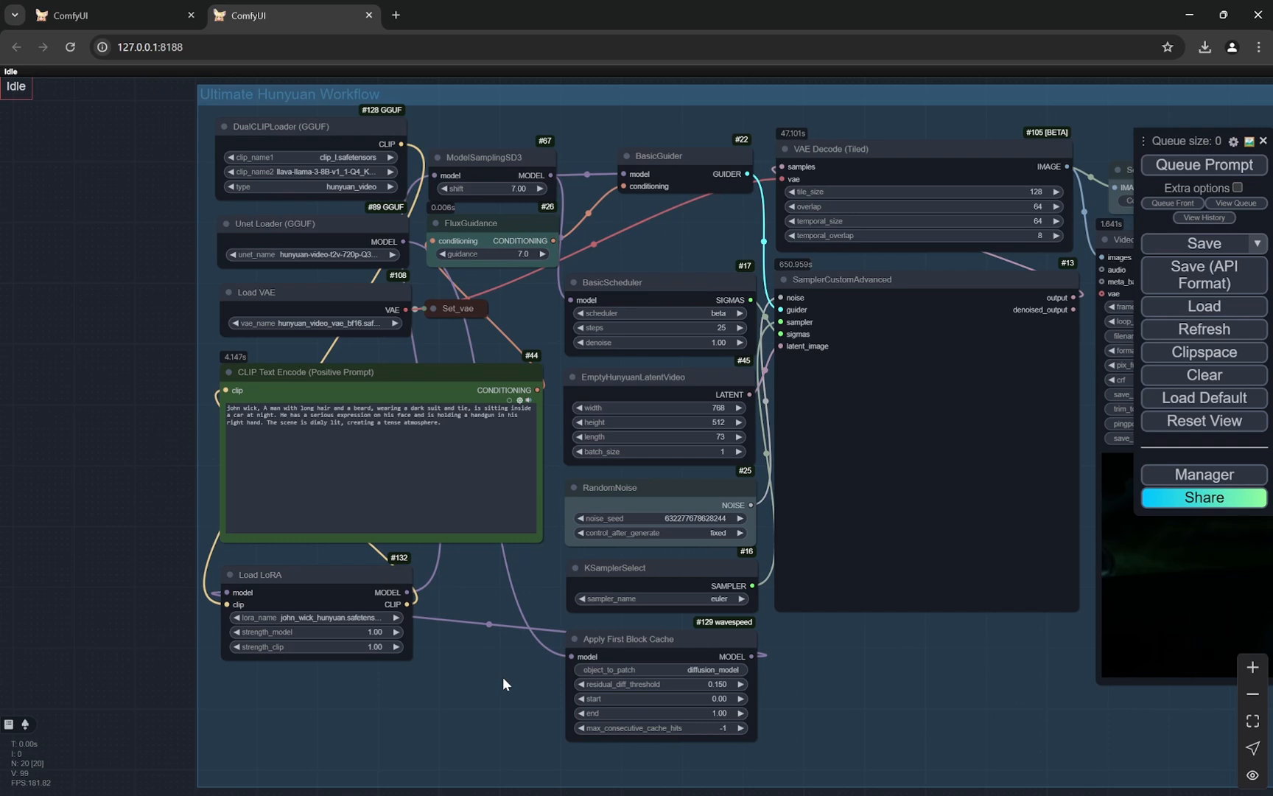
Step: Bring up the Custom Nodes Manager from the ComfyUI Manager menu
click(1203, 475)
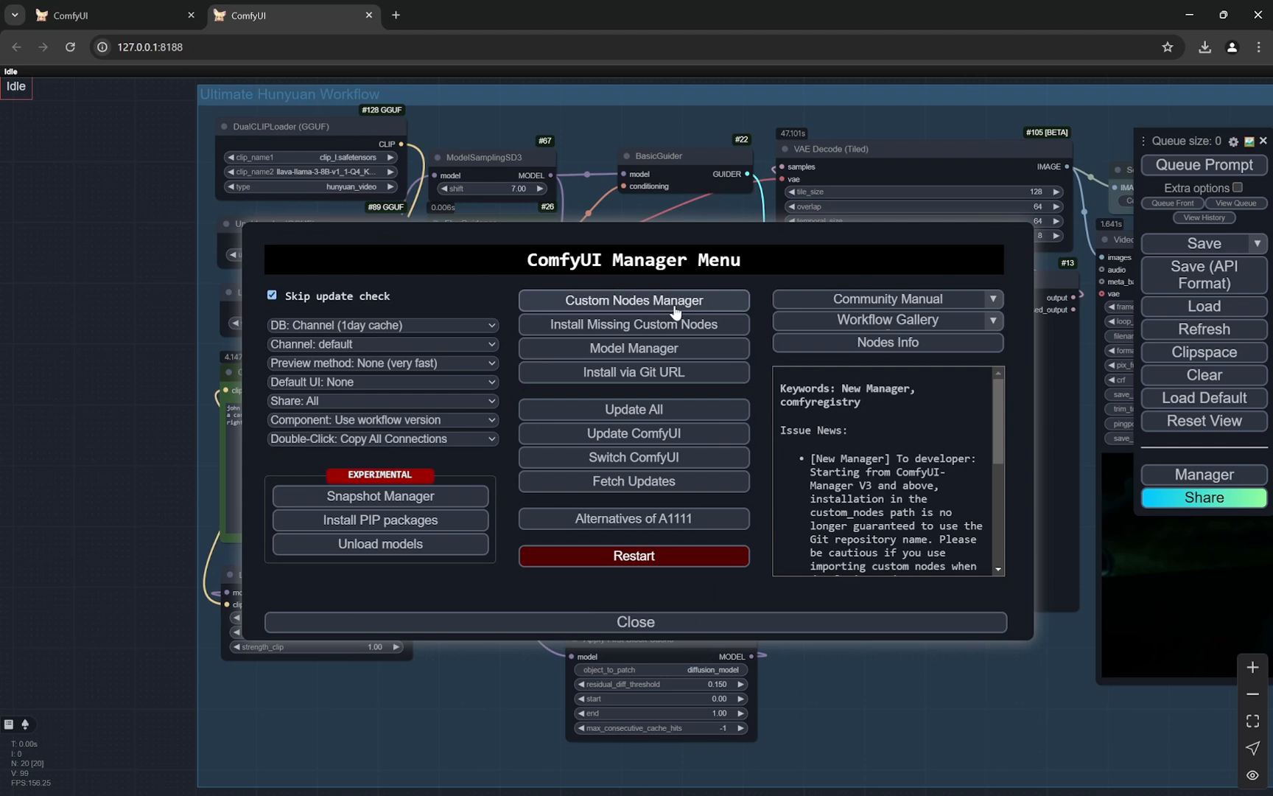
click(632, 299)
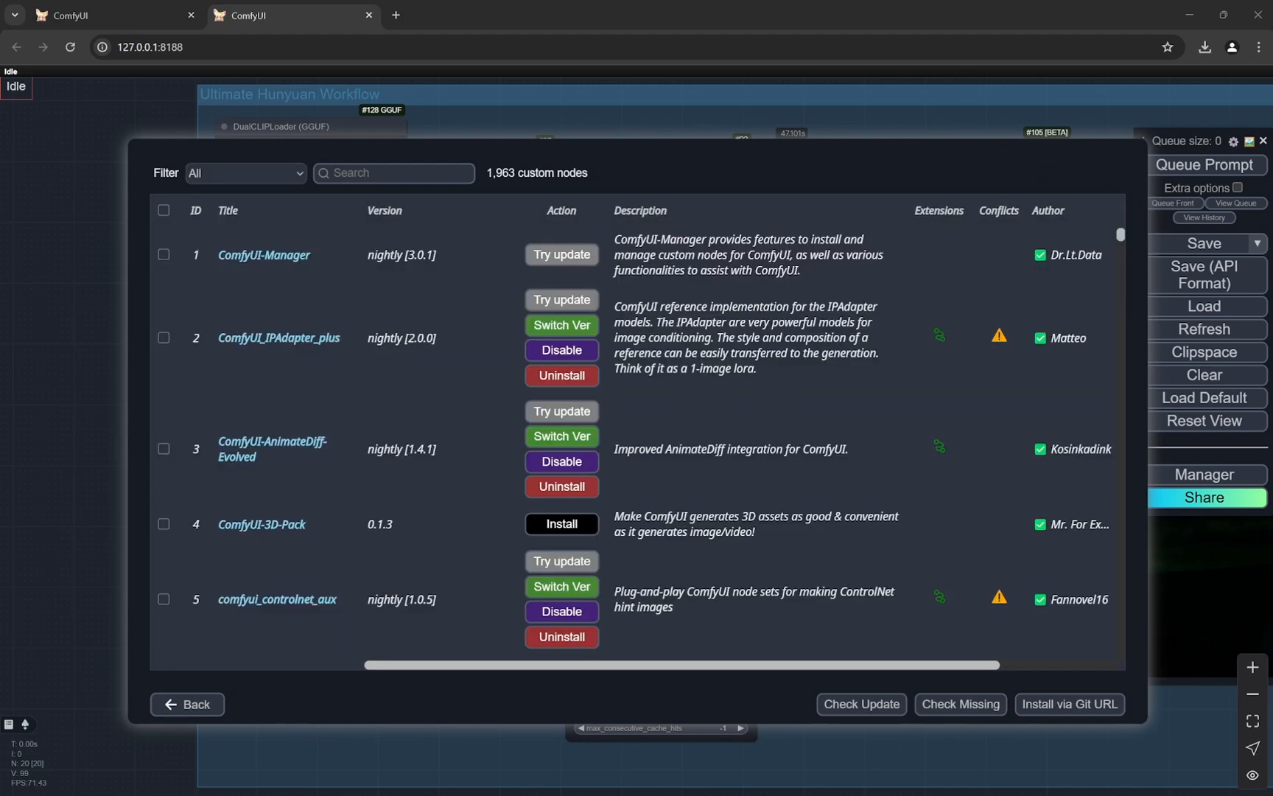
Step: Filter the custom node list to the installed ComfyUI-WaveSpeed entry, version 1.1.0
text(waves)
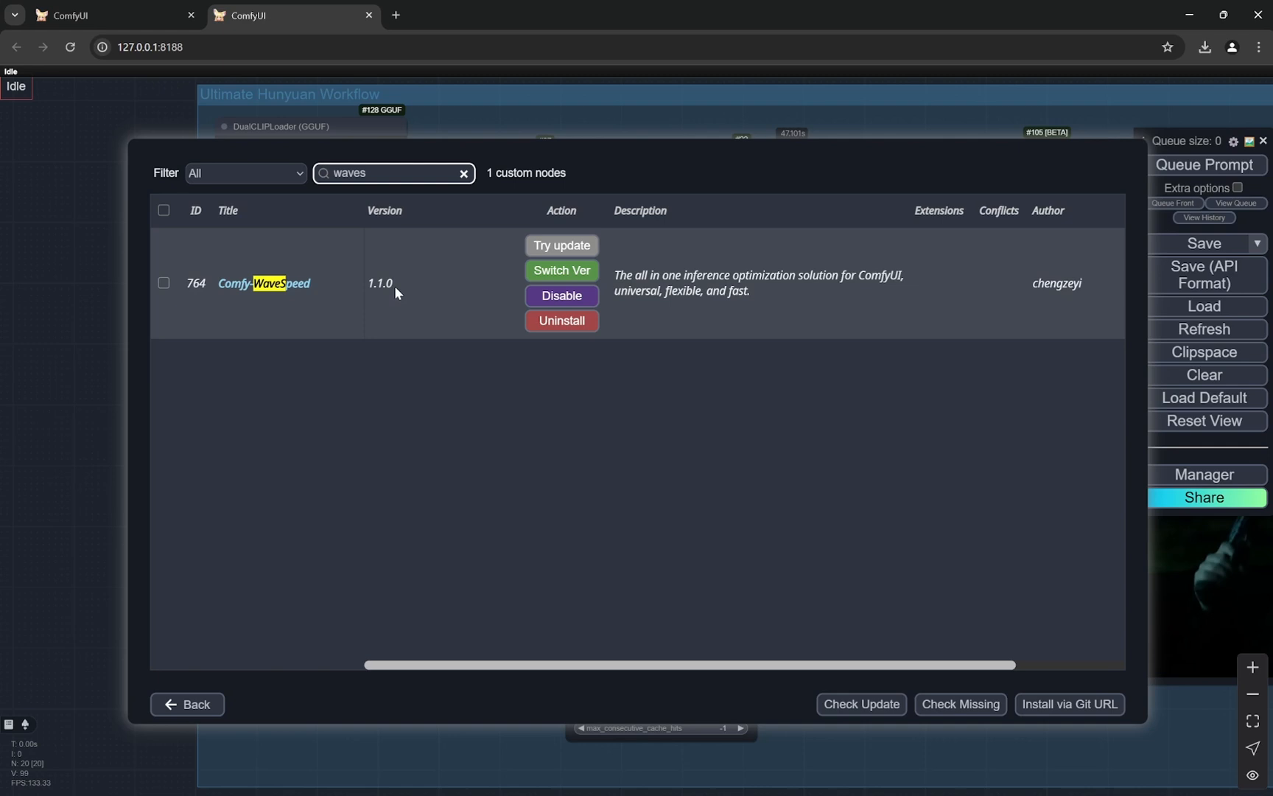
mouse_move(562, 320)
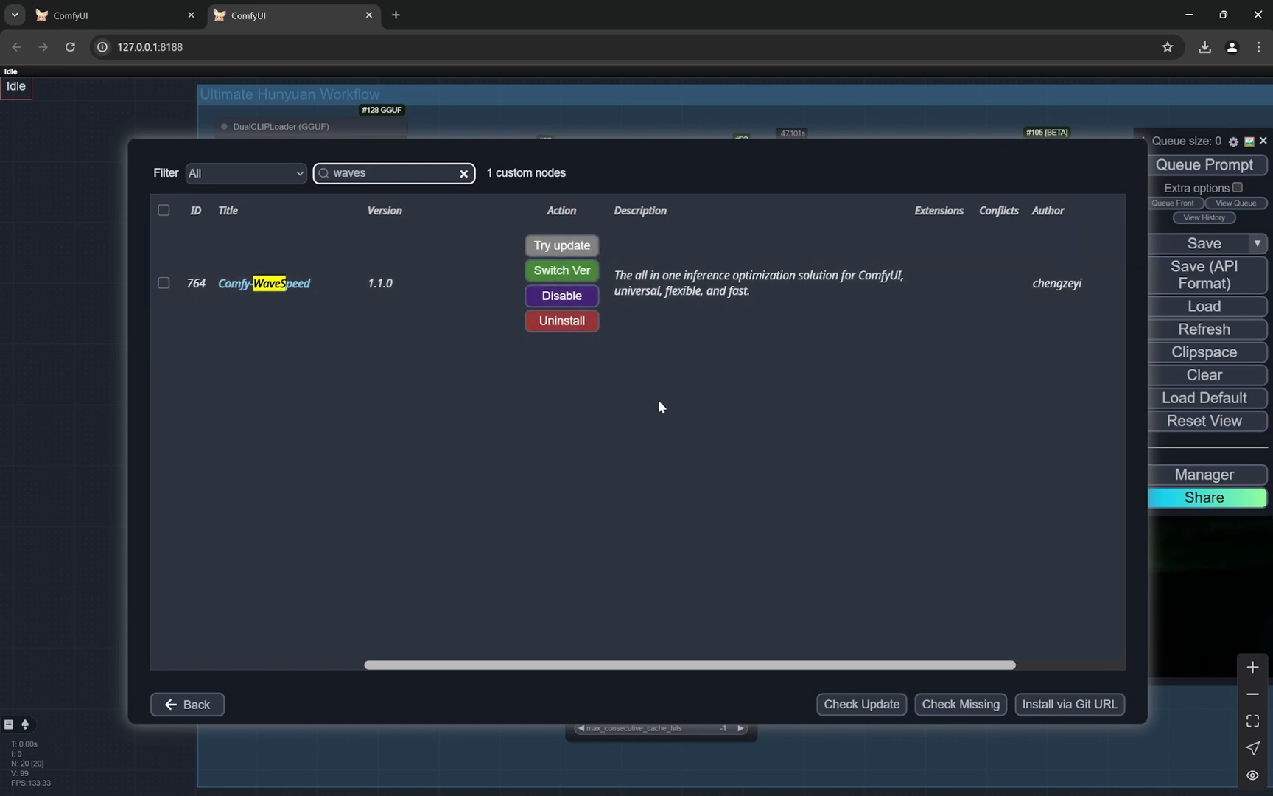
mouse_move(632, 305)
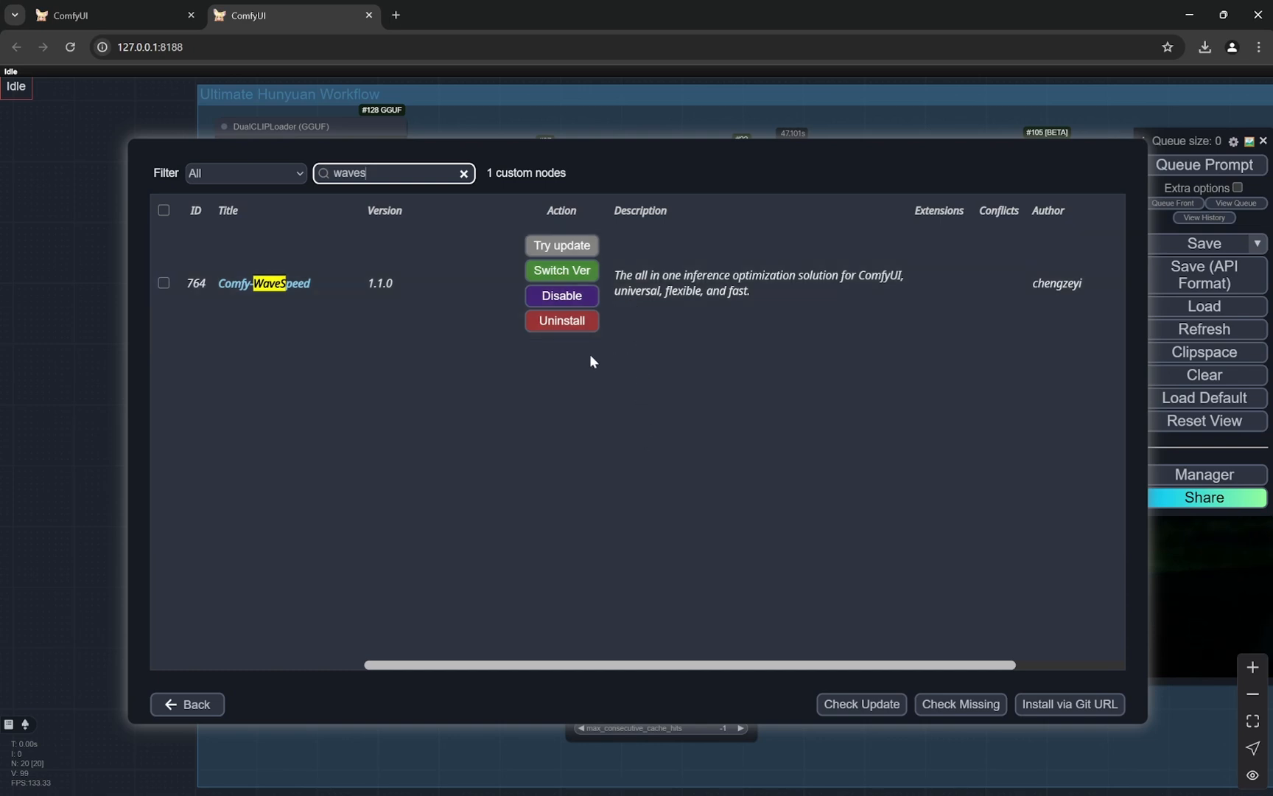
mouse_move(639, 366)
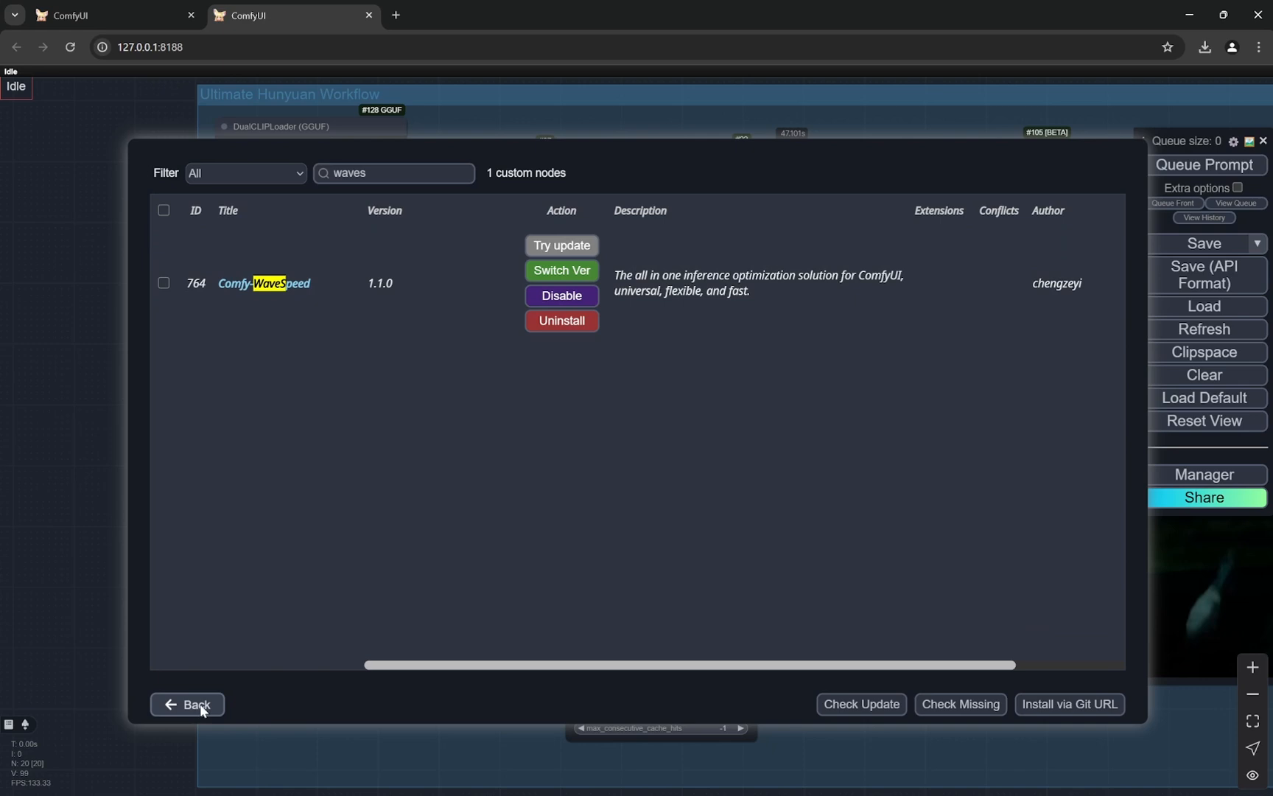
Step: Leave the manager and return to the Hunyuan workflow canvas
click(187, 705)
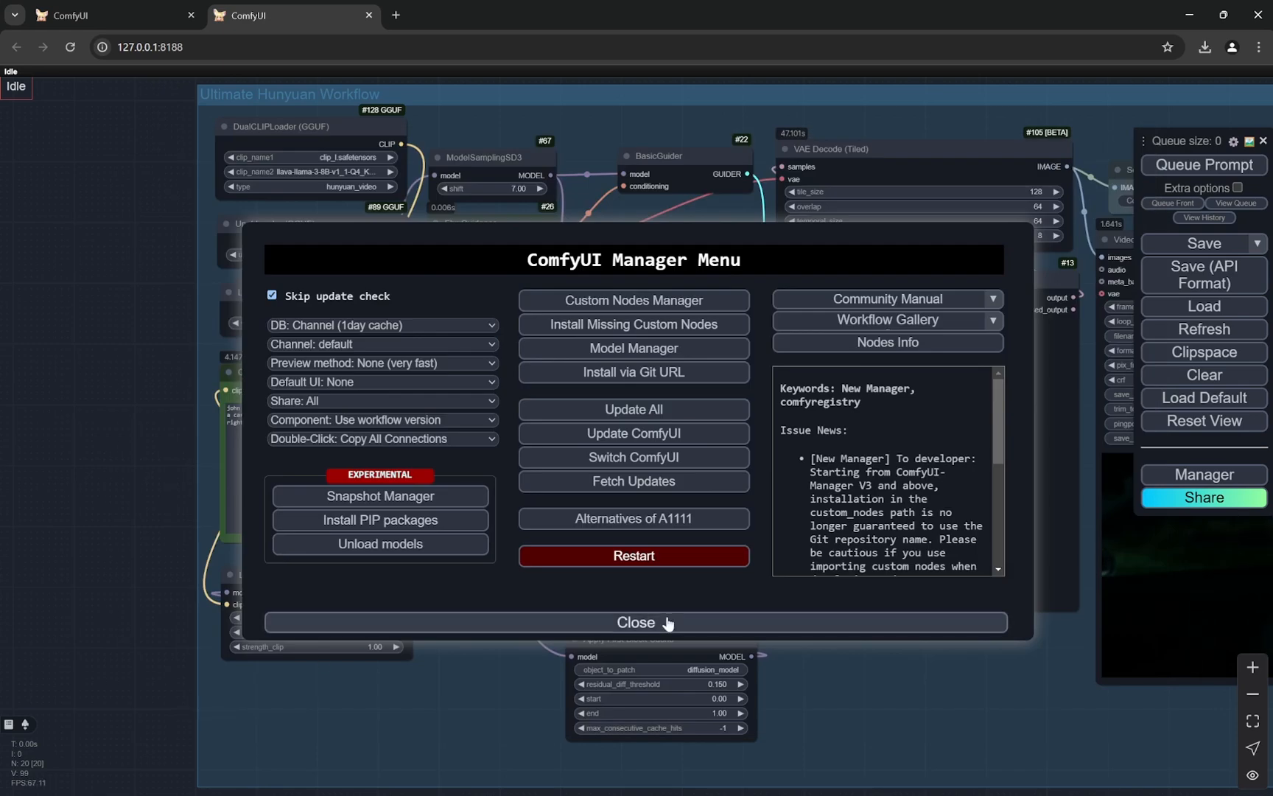
click(635, 622)
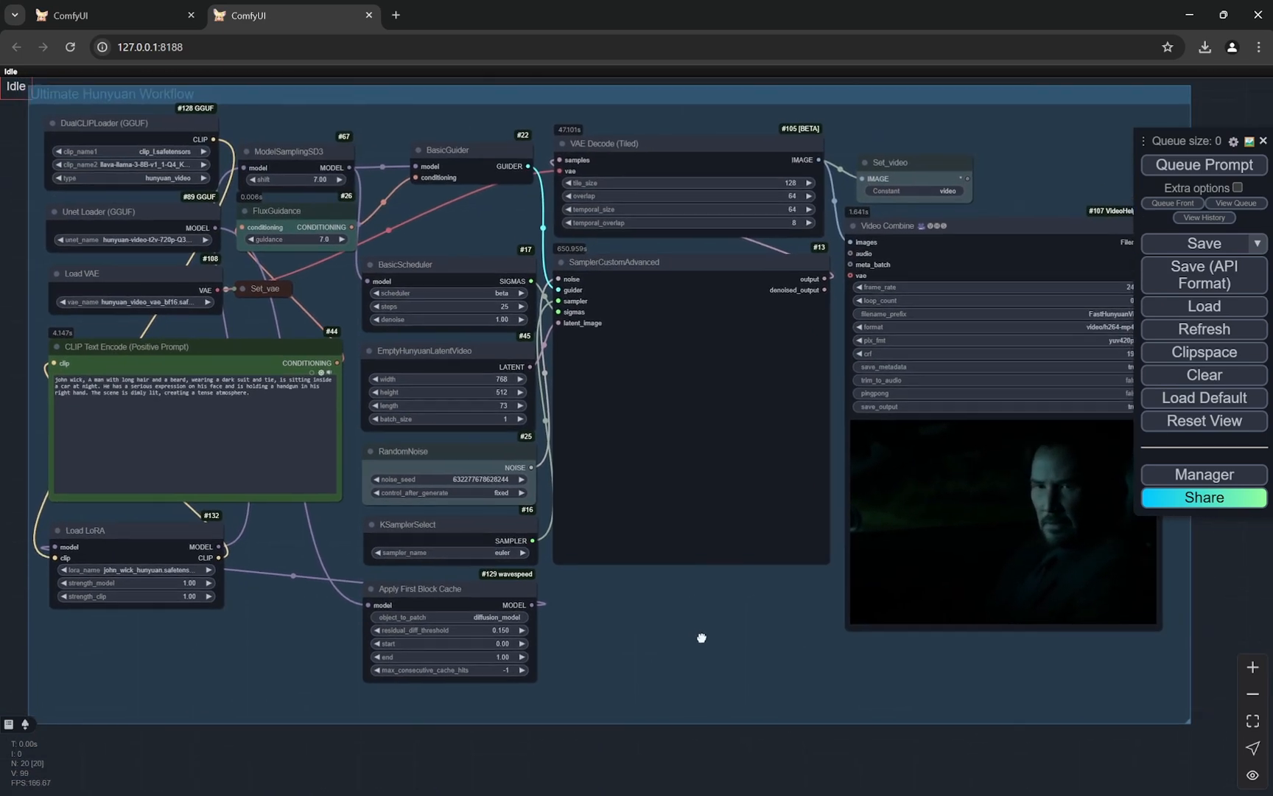
drag(701, 638, 601, 656)
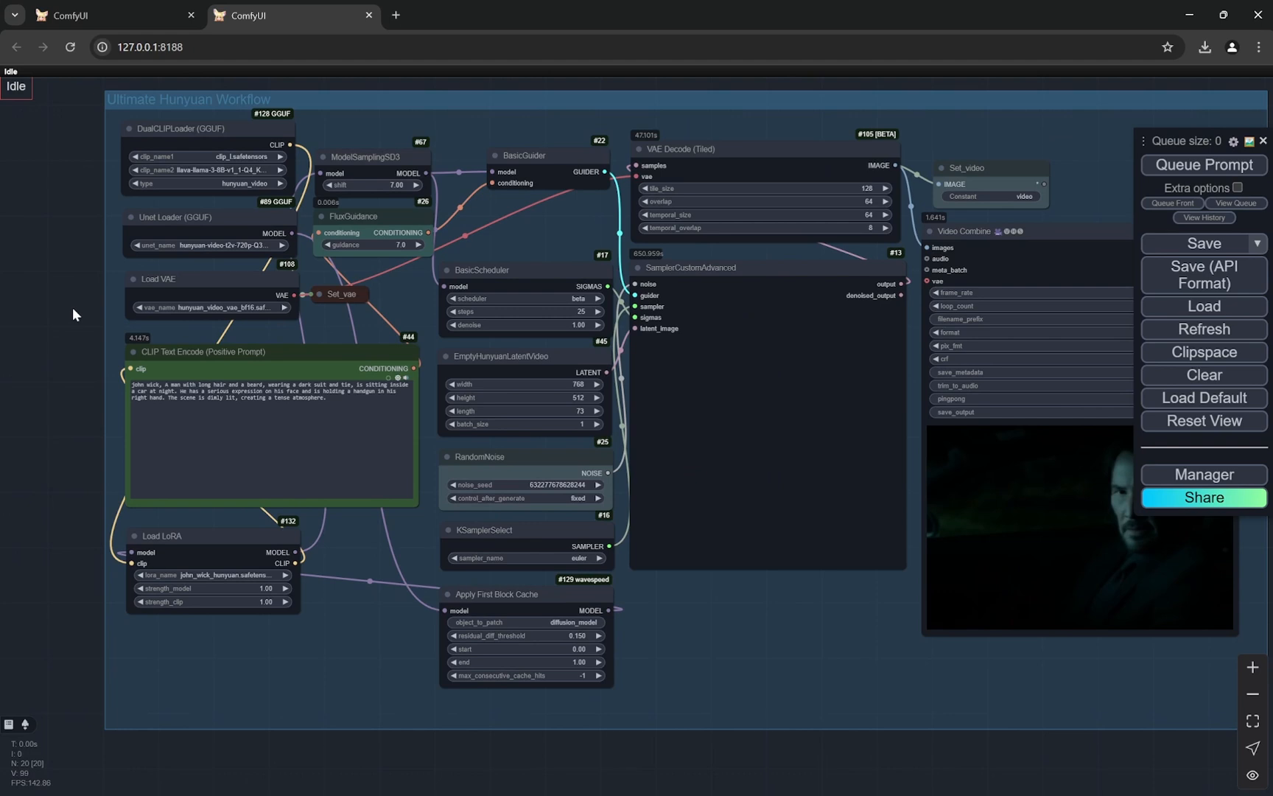
scroll(up, 3)
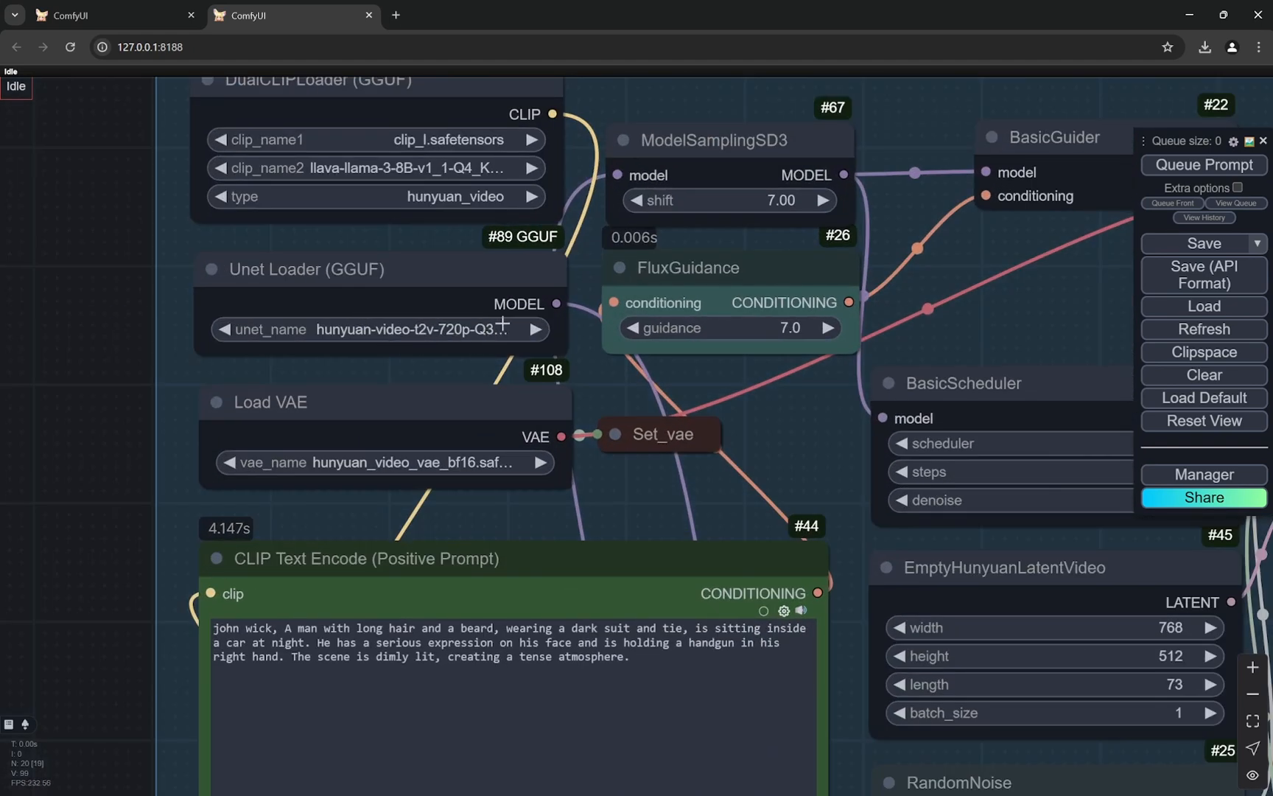
scroll(down, 3)
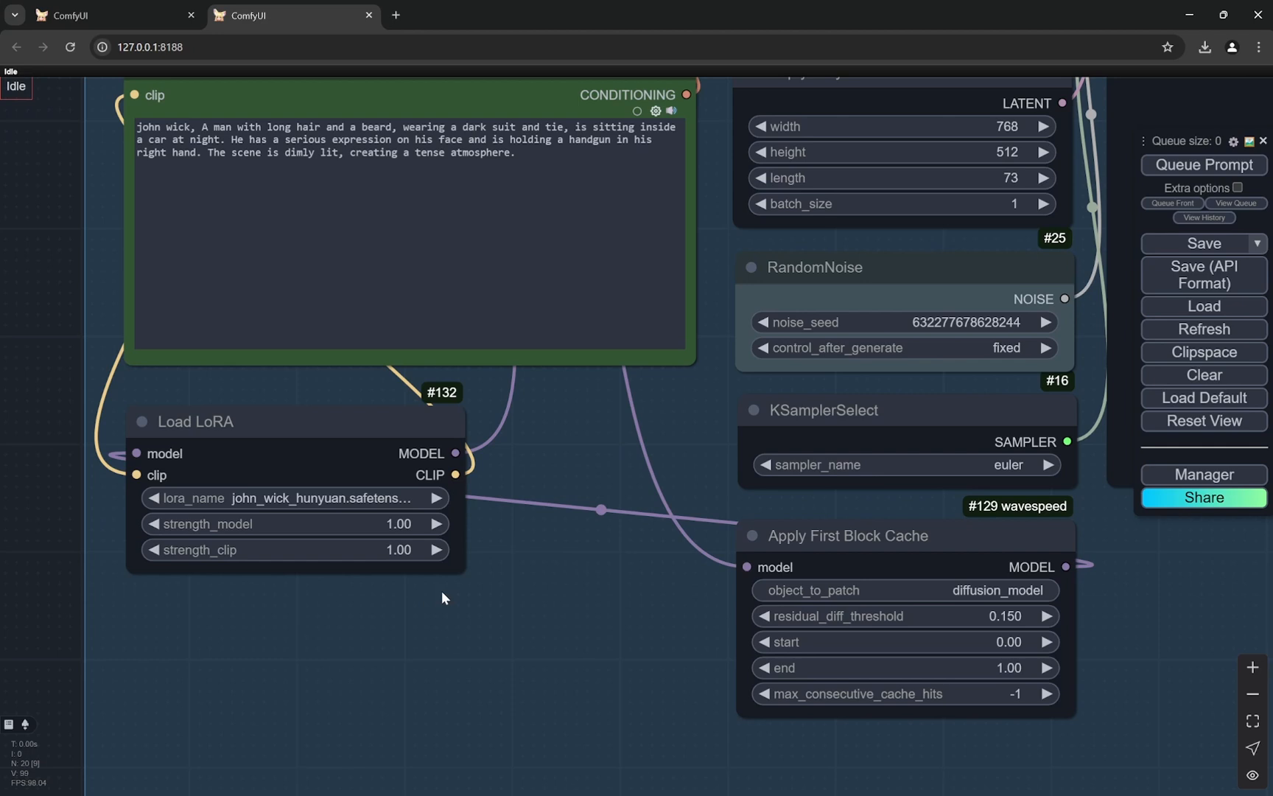
mouse_move(231, 452)
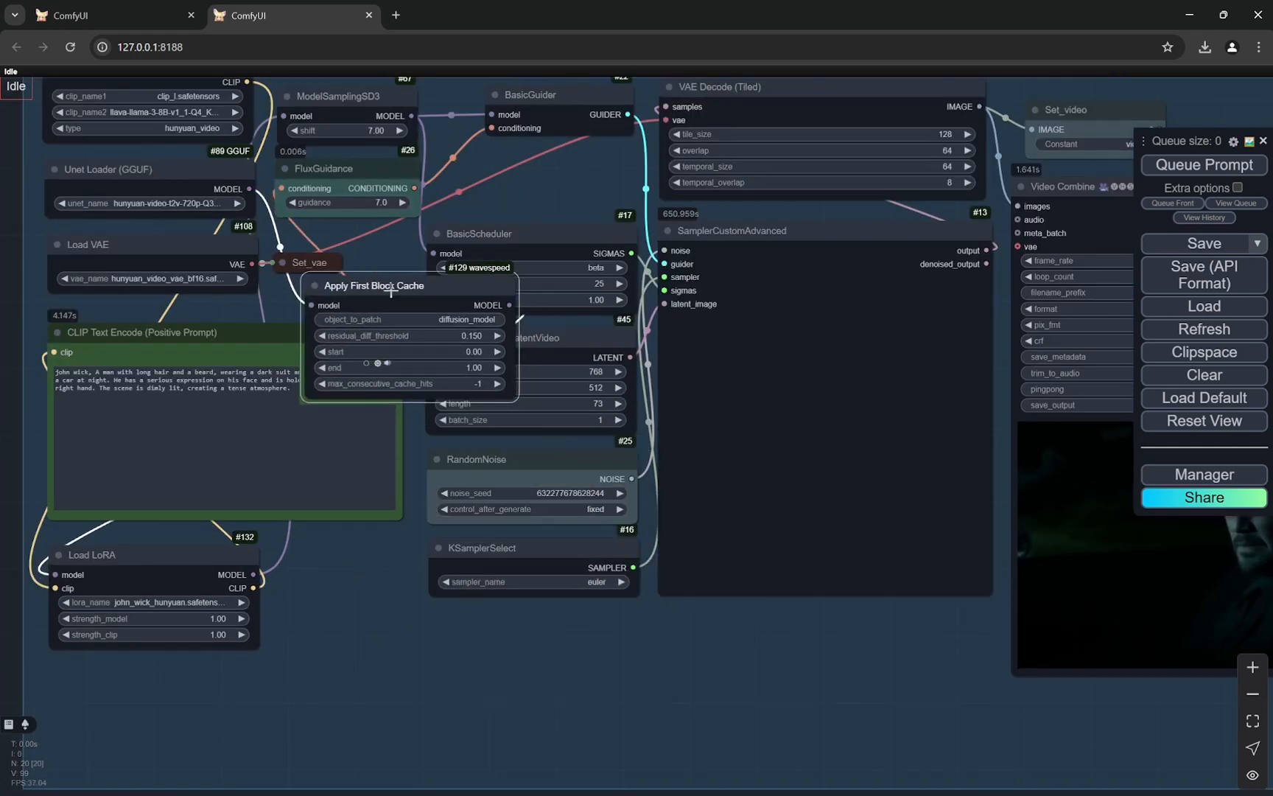
drag(373, 285, 500, 641)
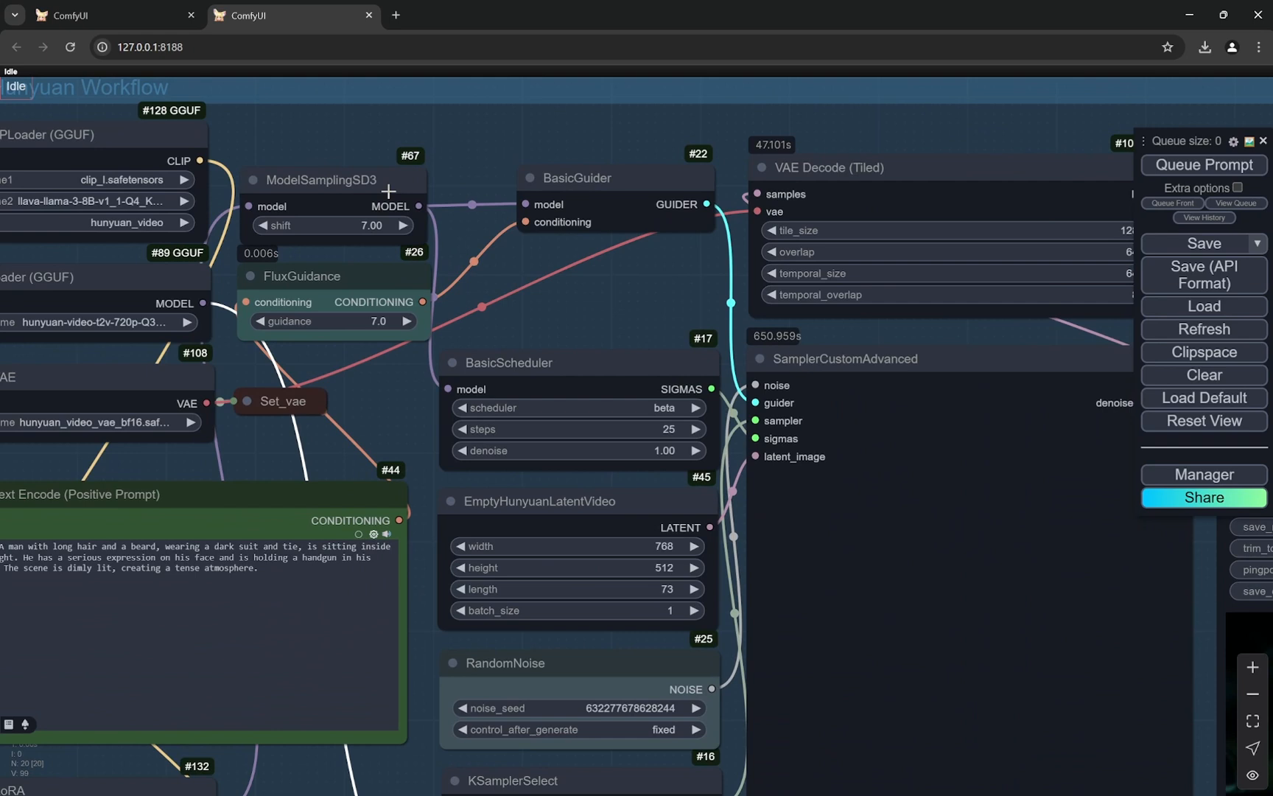
mouse_move(431, 265)
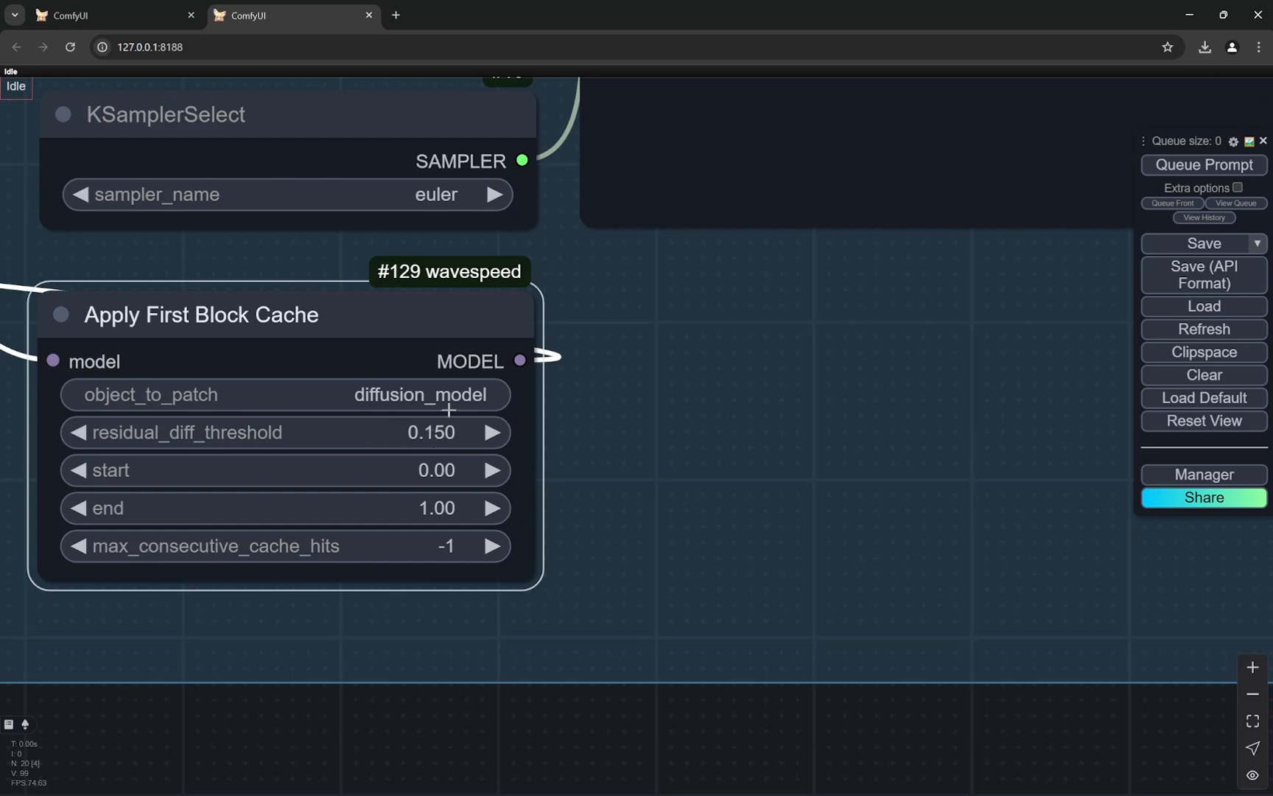
mouse_move(607, 407)
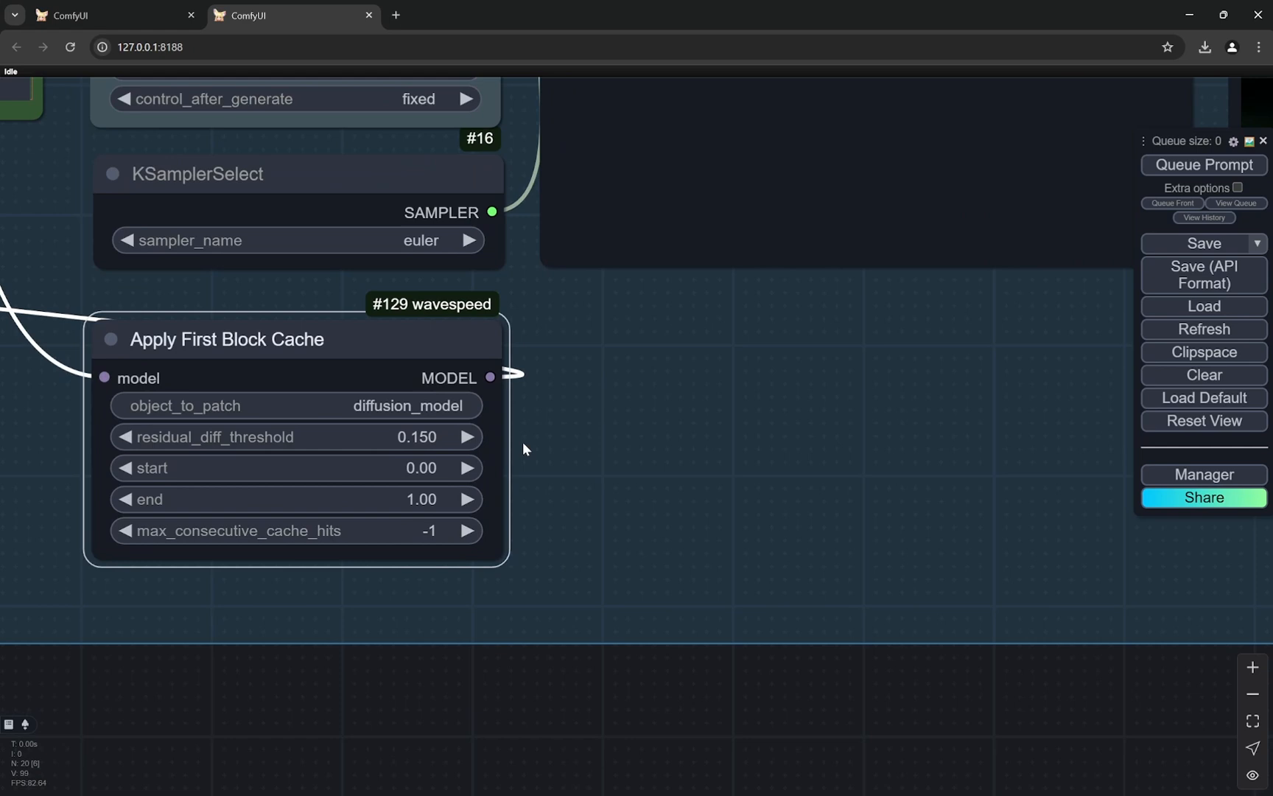
mouse_move(558, 447)
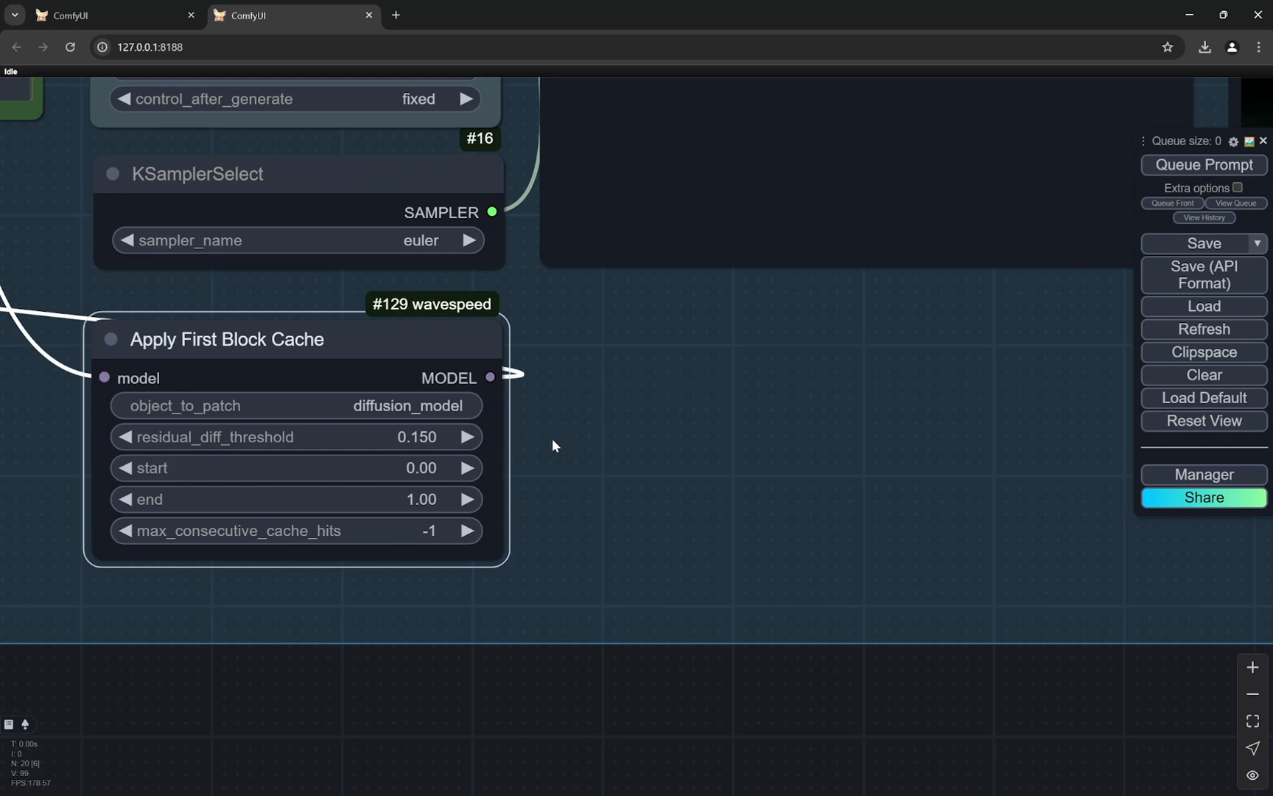
mouse_move(542, 443)
text(0)
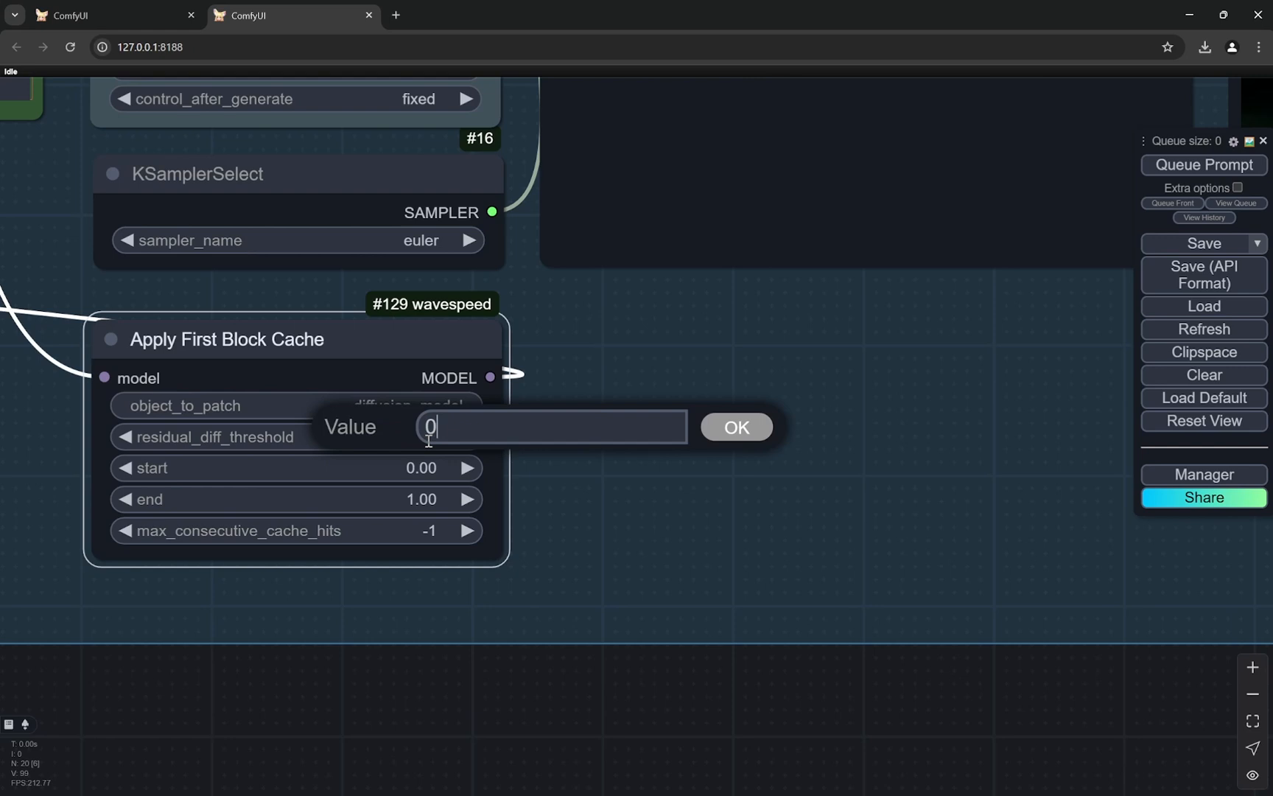
Step: Set the Apply First Block Cache residual_diff_threshold to 0.175
text(.17)
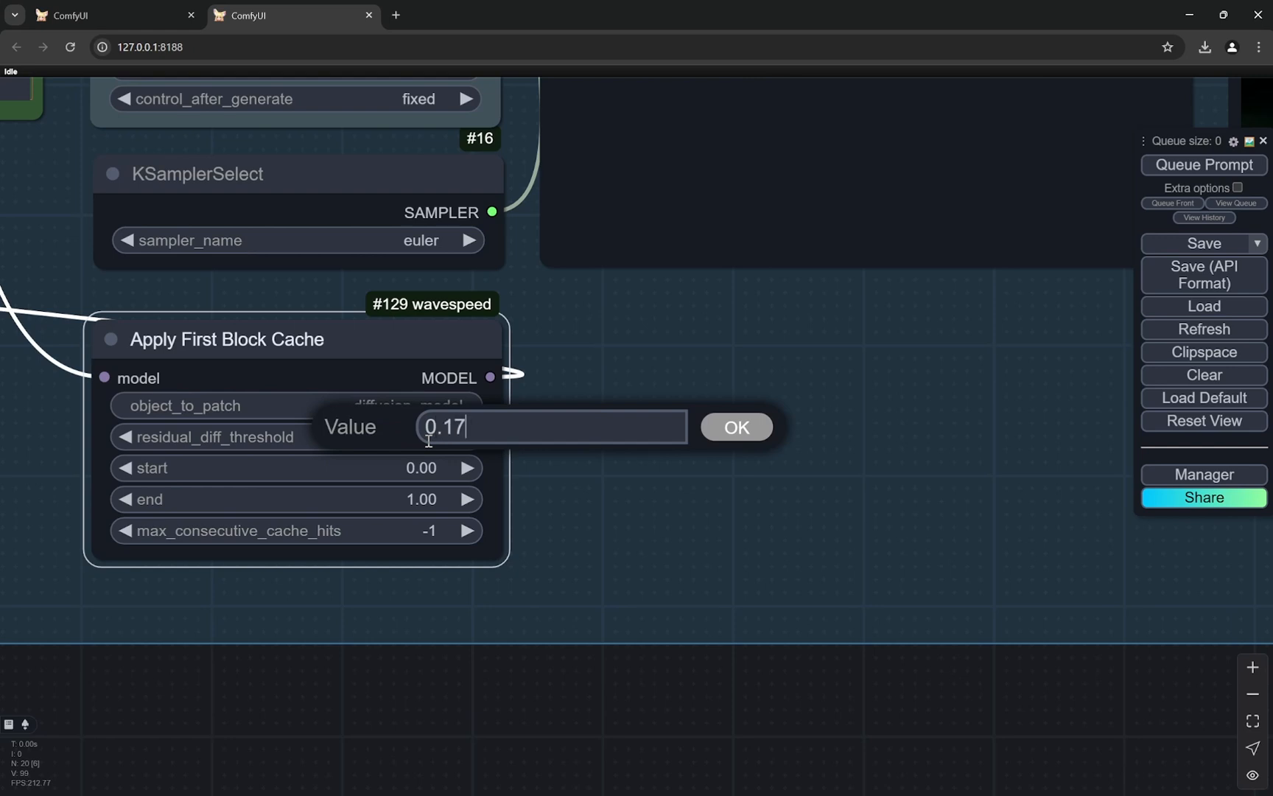
click(734, 426)
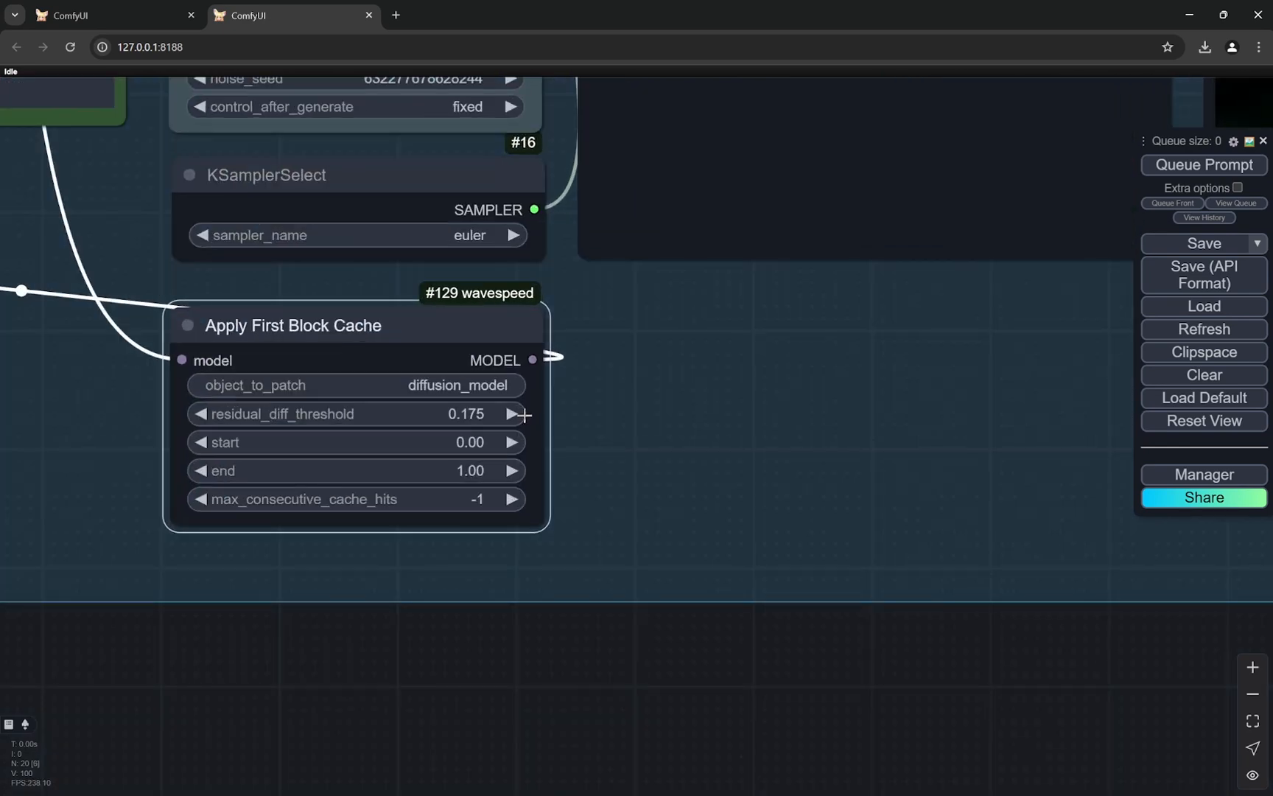
scroll(down, 3)
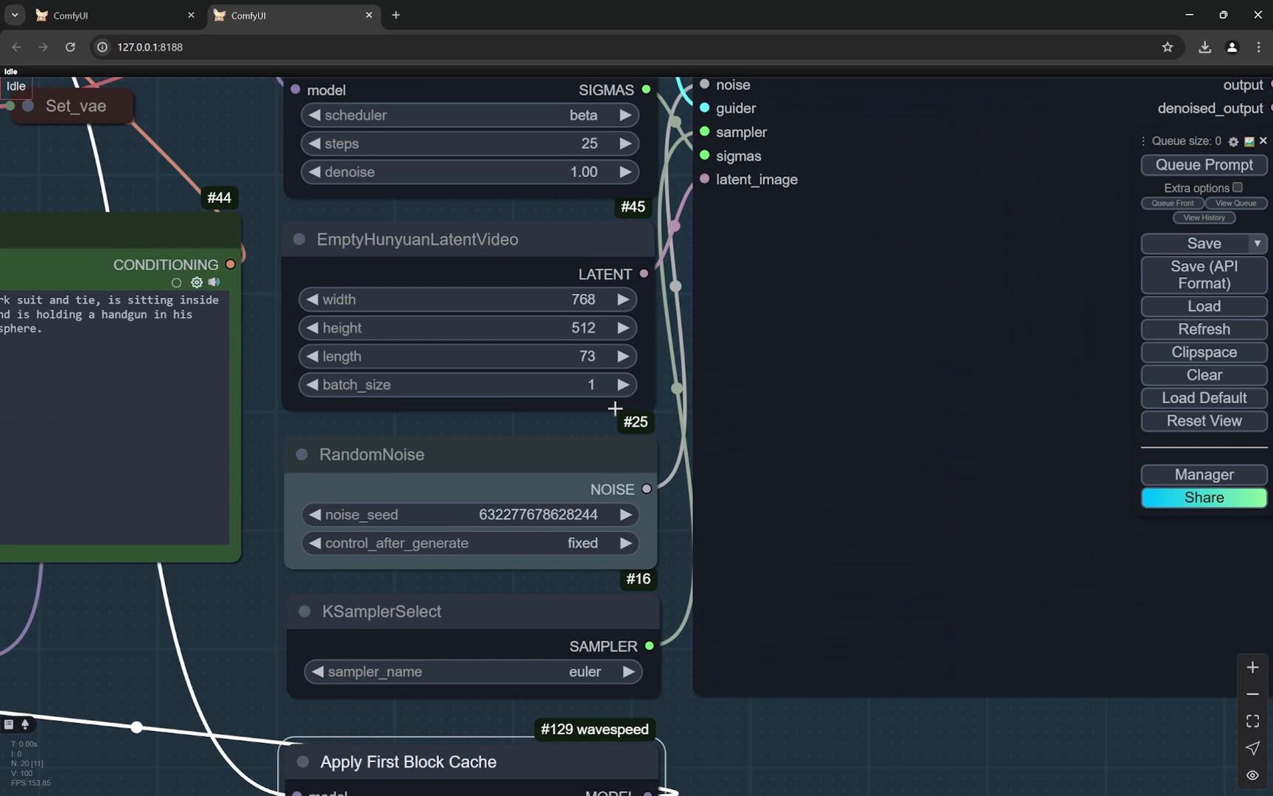
mouse_move(599, 420)
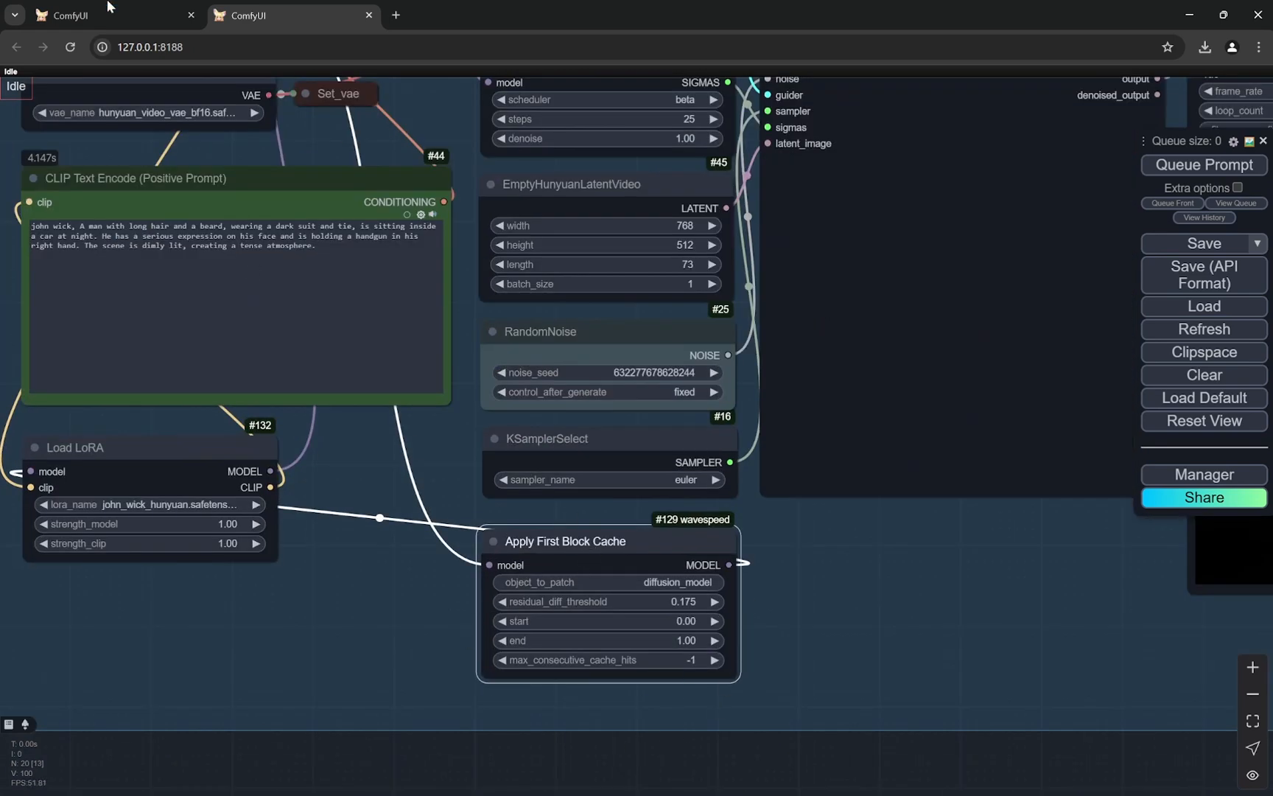
Step: Switch to the browser tab holding the Flux image workflow
click(114, 15)
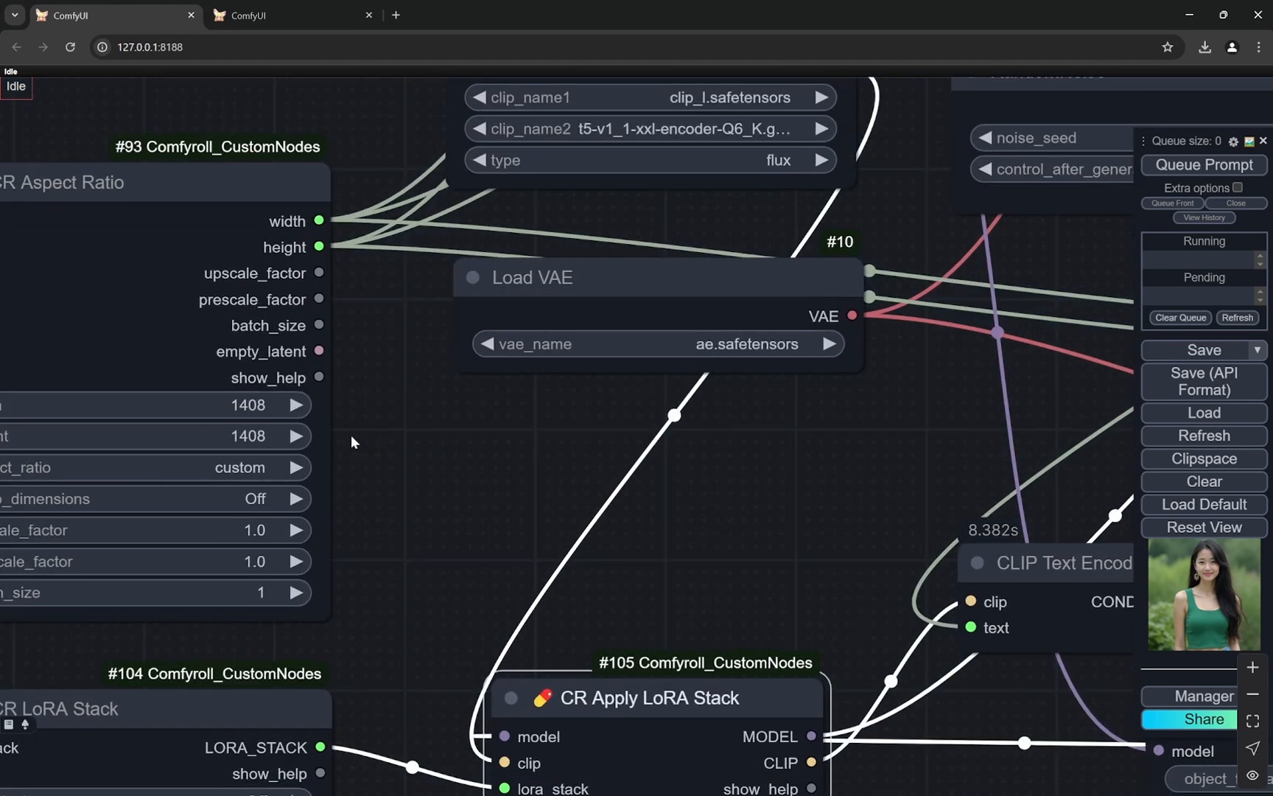
scroll(down, 3)
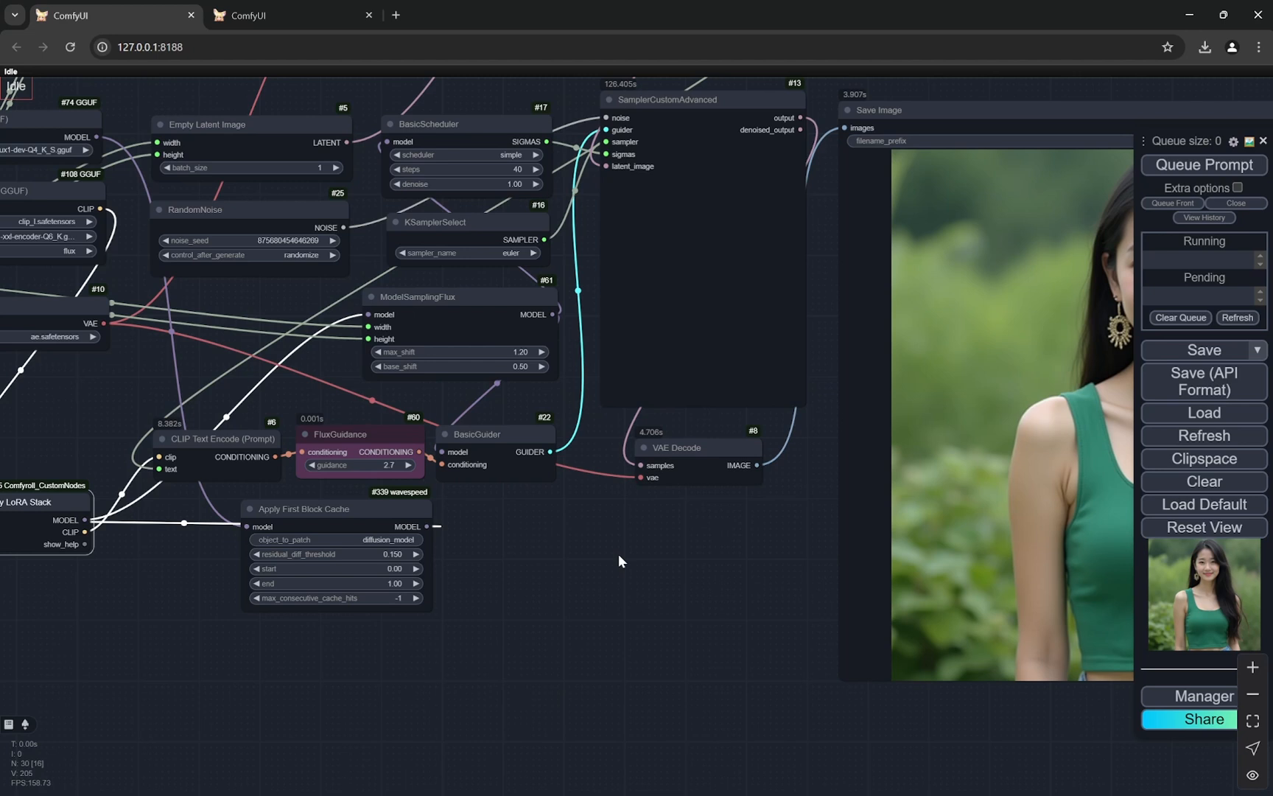
mouse_move(532, 324)
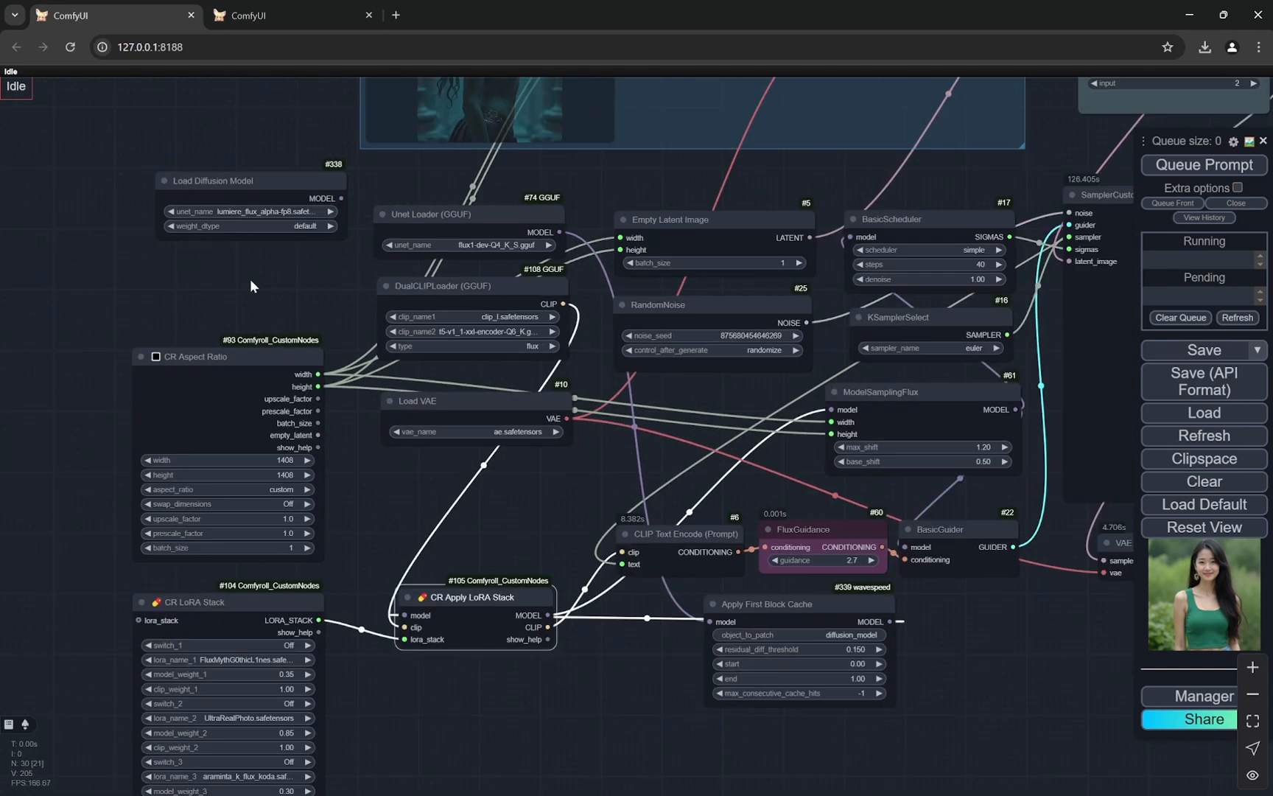
scroll(up, 3)
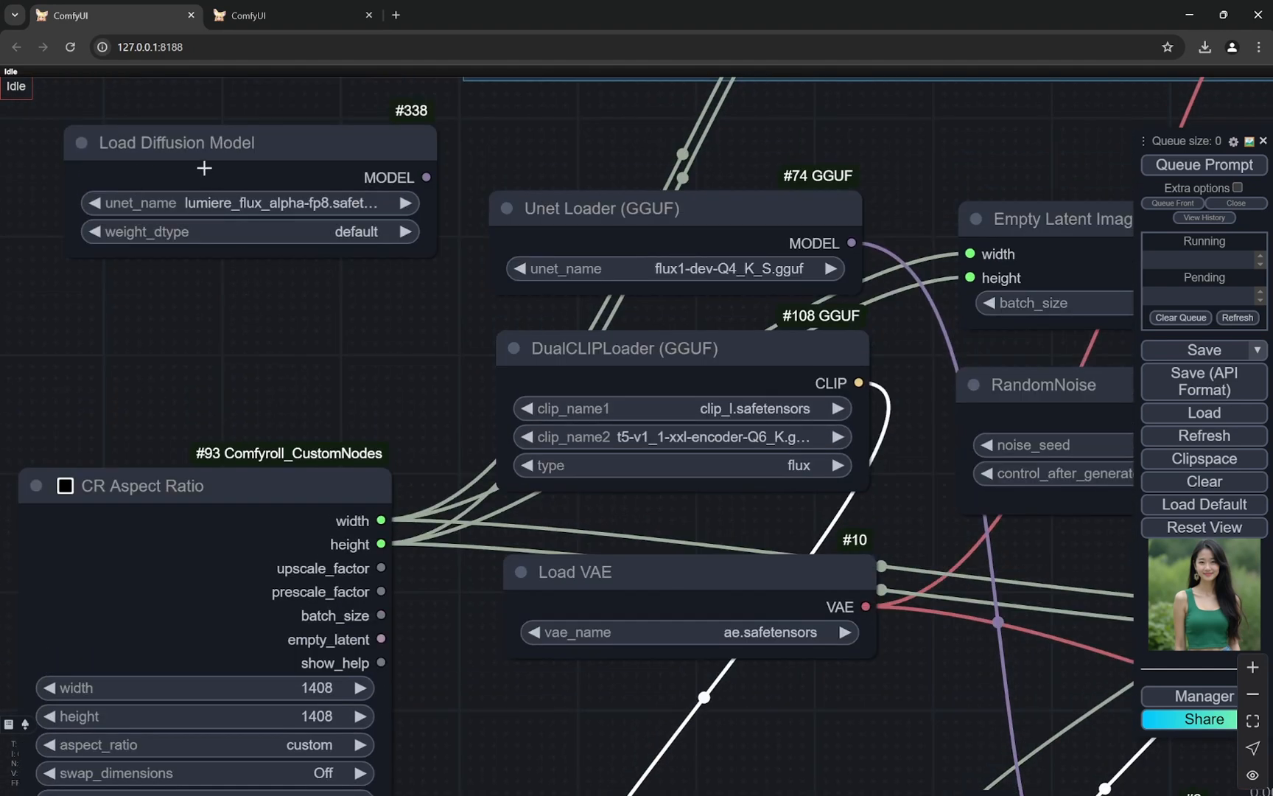
scroll(down, 3)
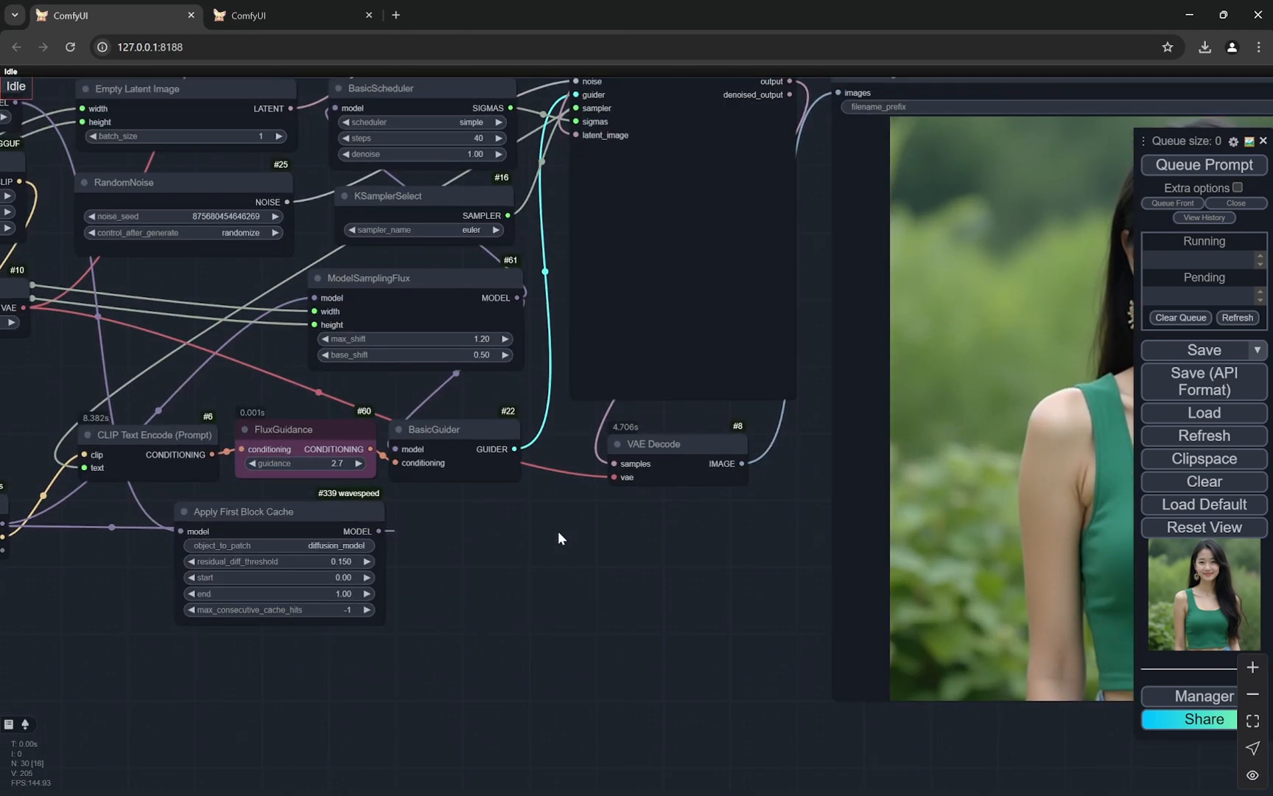
mouse_move(498, 560)
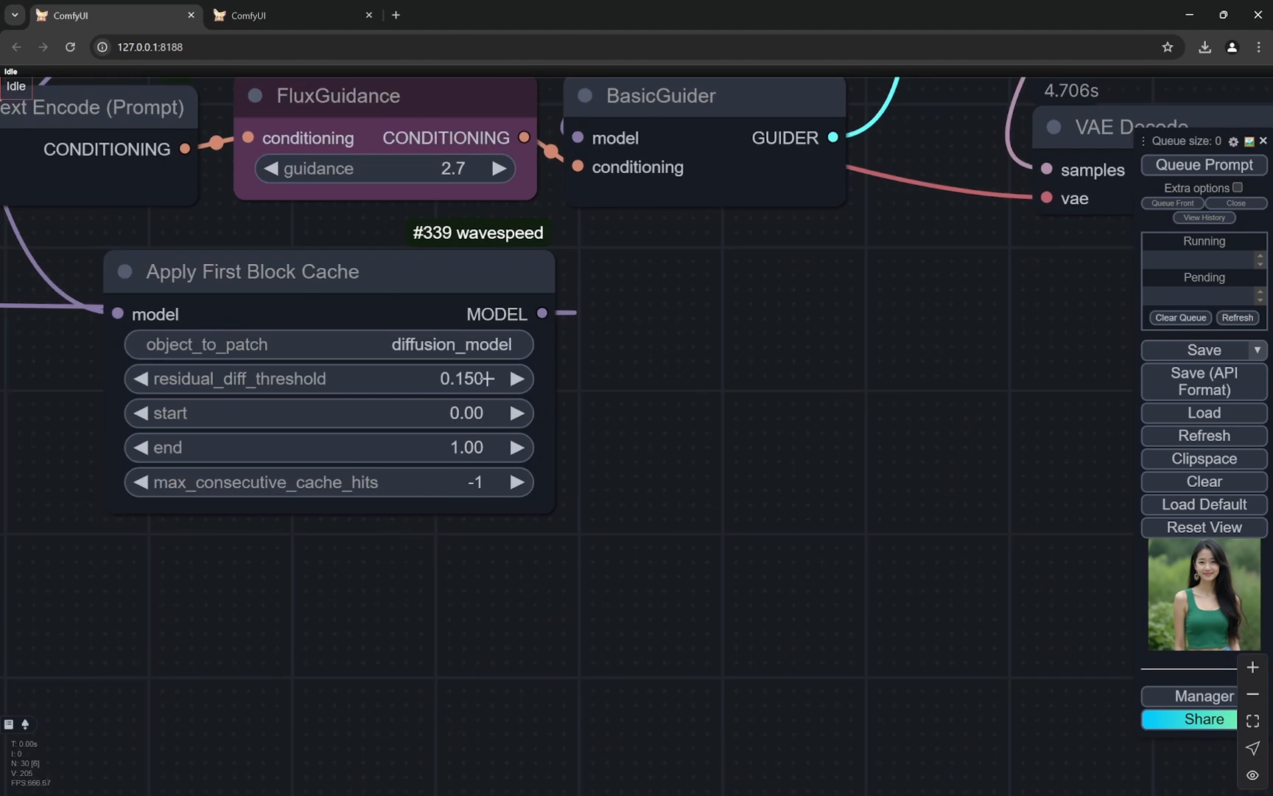
mouse_move(455, 378)
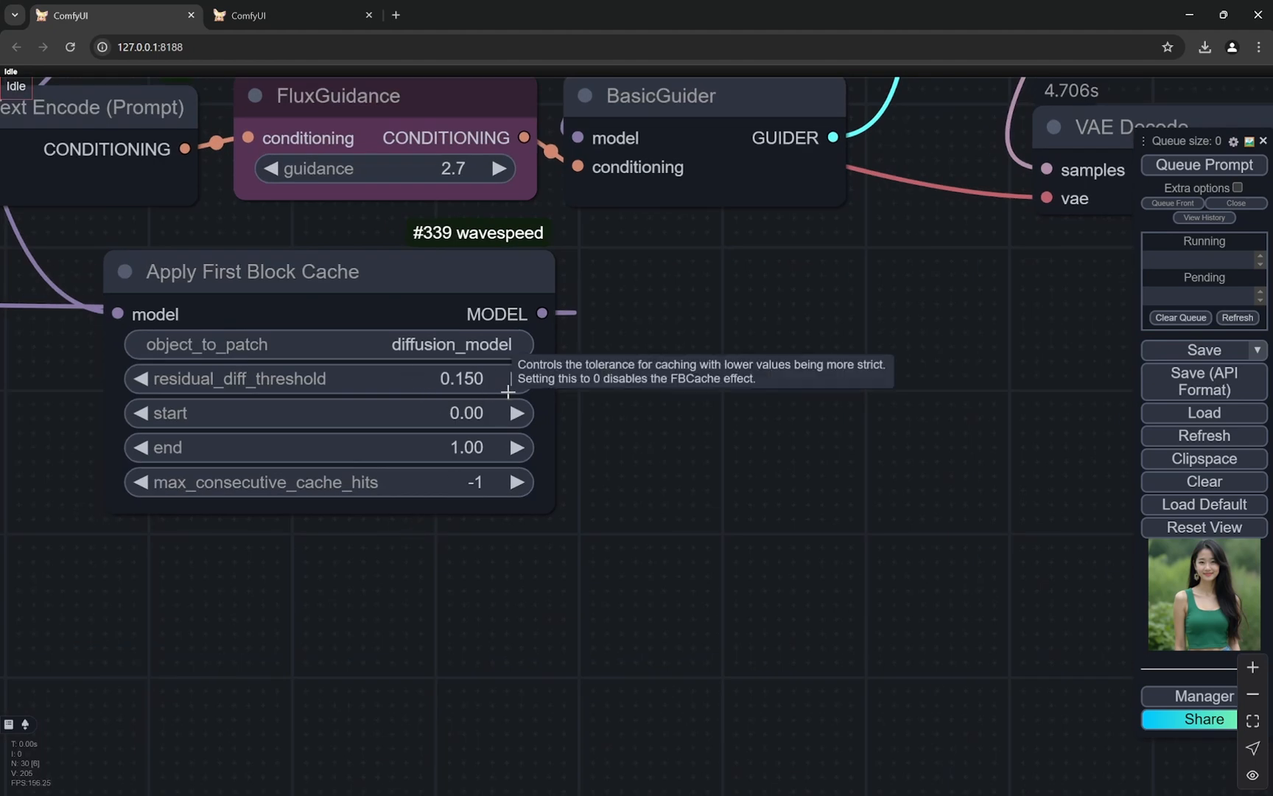
mouse_move(675, 393)
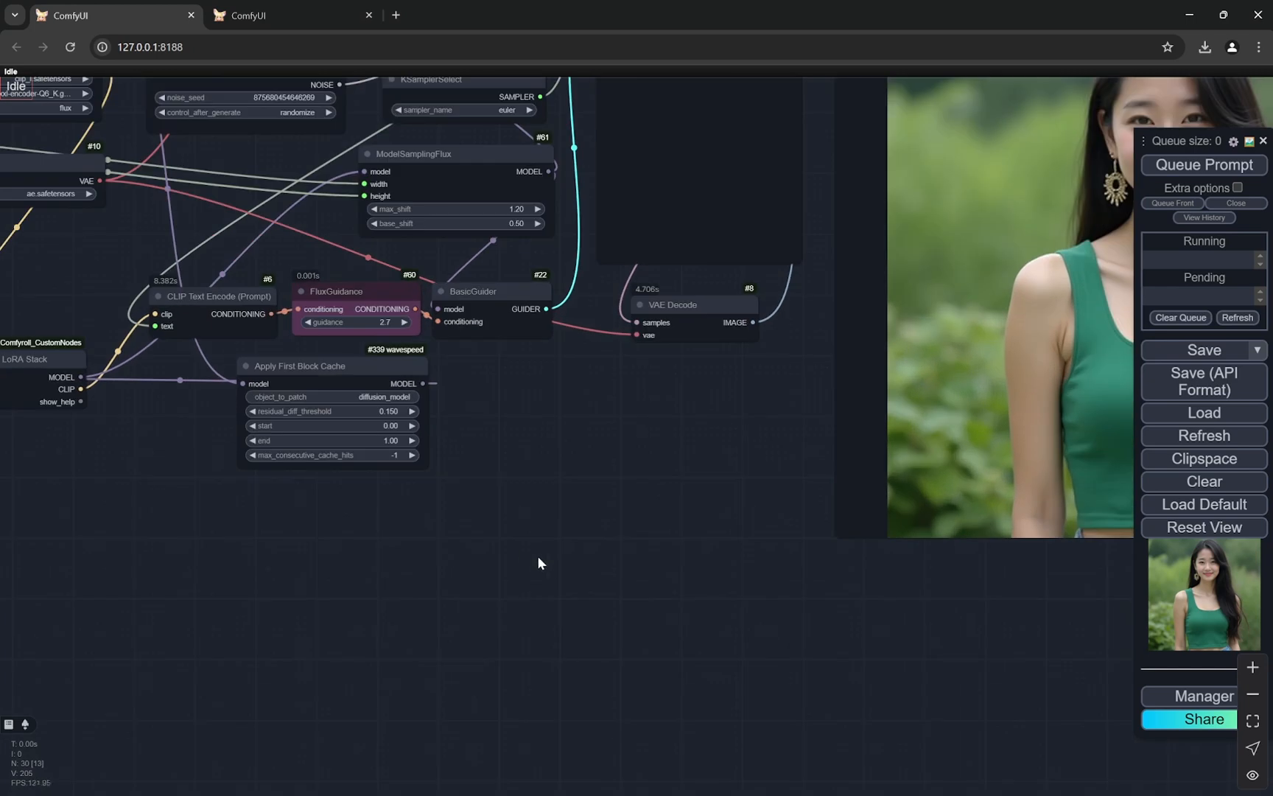
Step: Add a TeaCache For Img Gen node (flux, threshold 0.40) onto empty canvas
drag(538, 563, 363, 501)
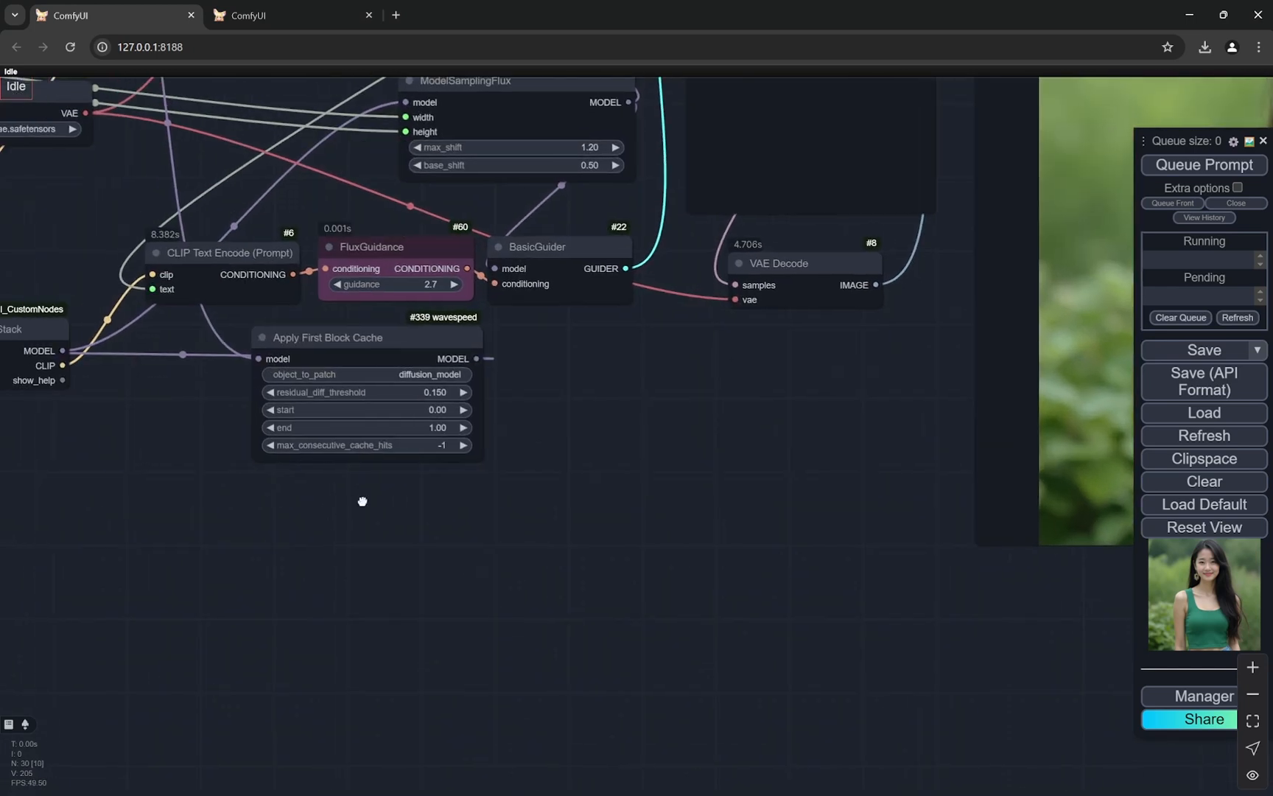
double_click(363, 501)
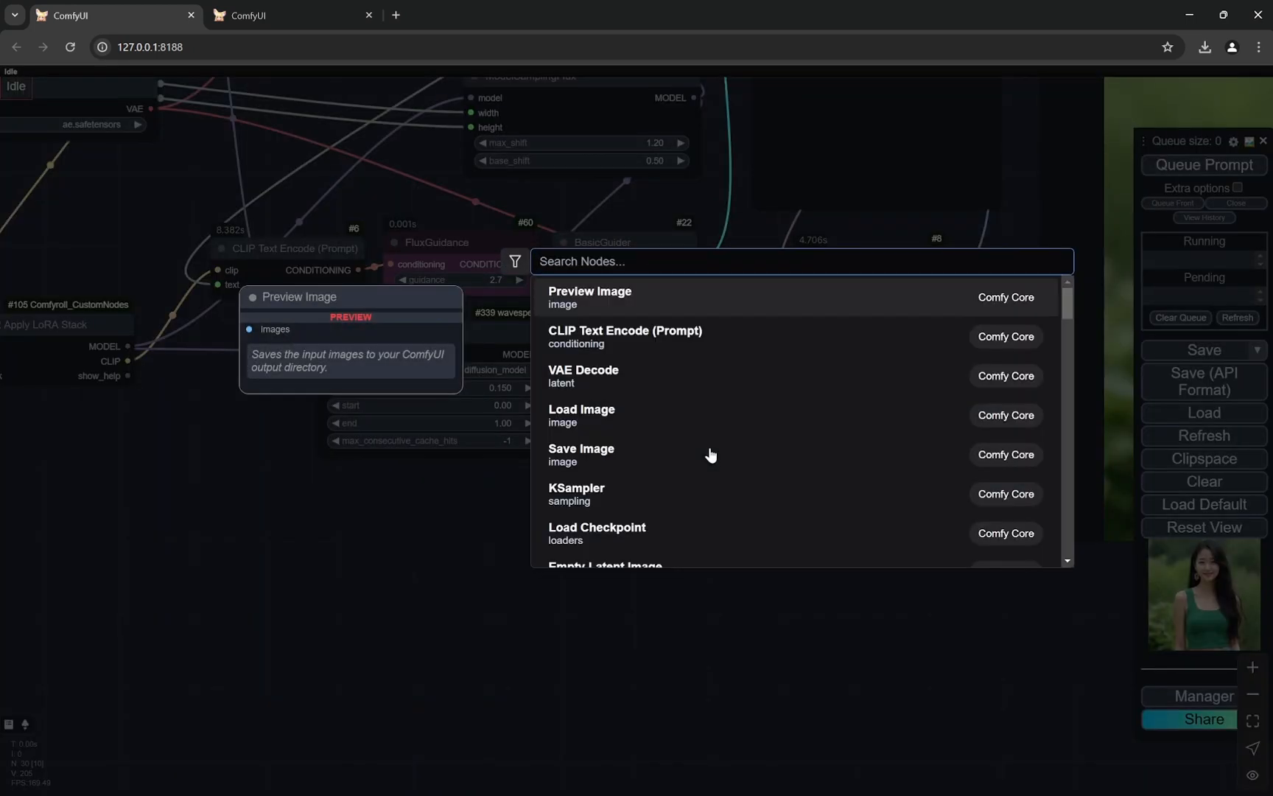
text(teac)
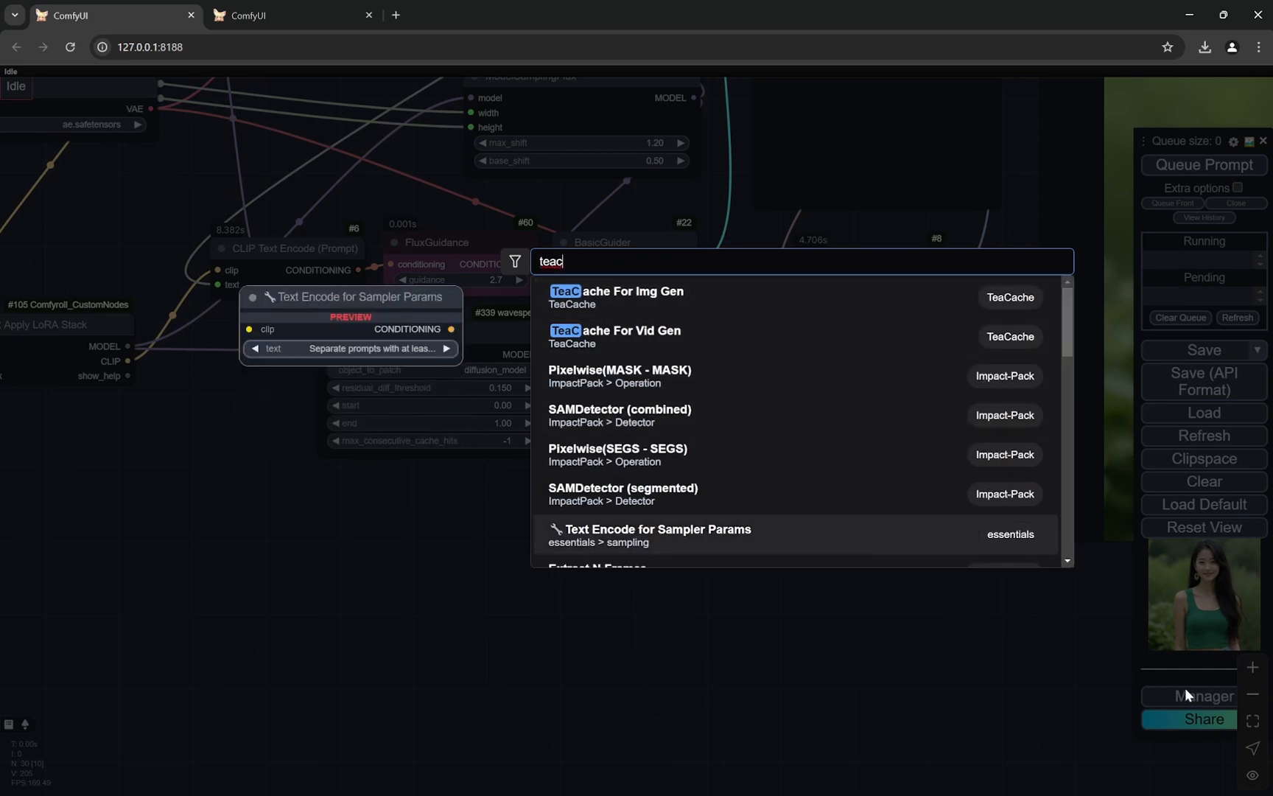
scroll(down, 3)
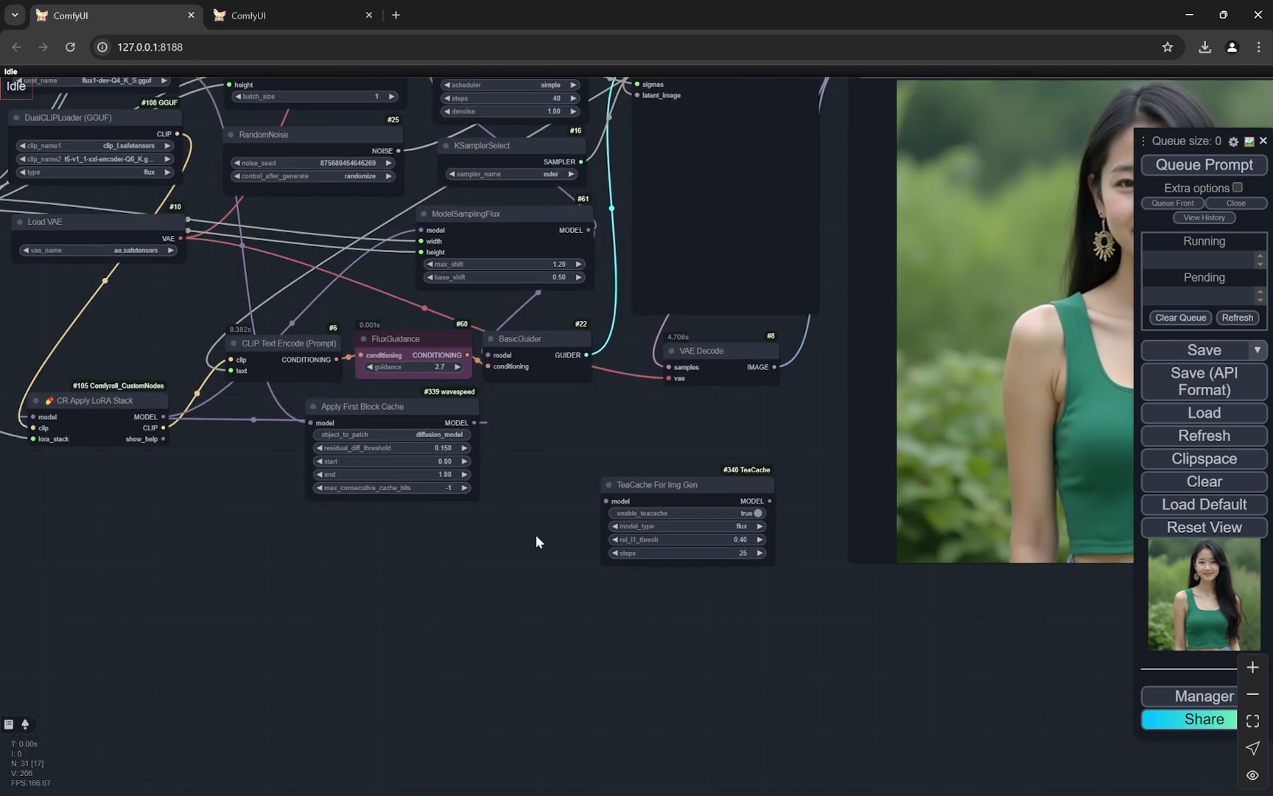
Step: Remove the TeaCache node, leaving Apply First Block Cache as the only cache node
drag(655, 484, 360, 532)
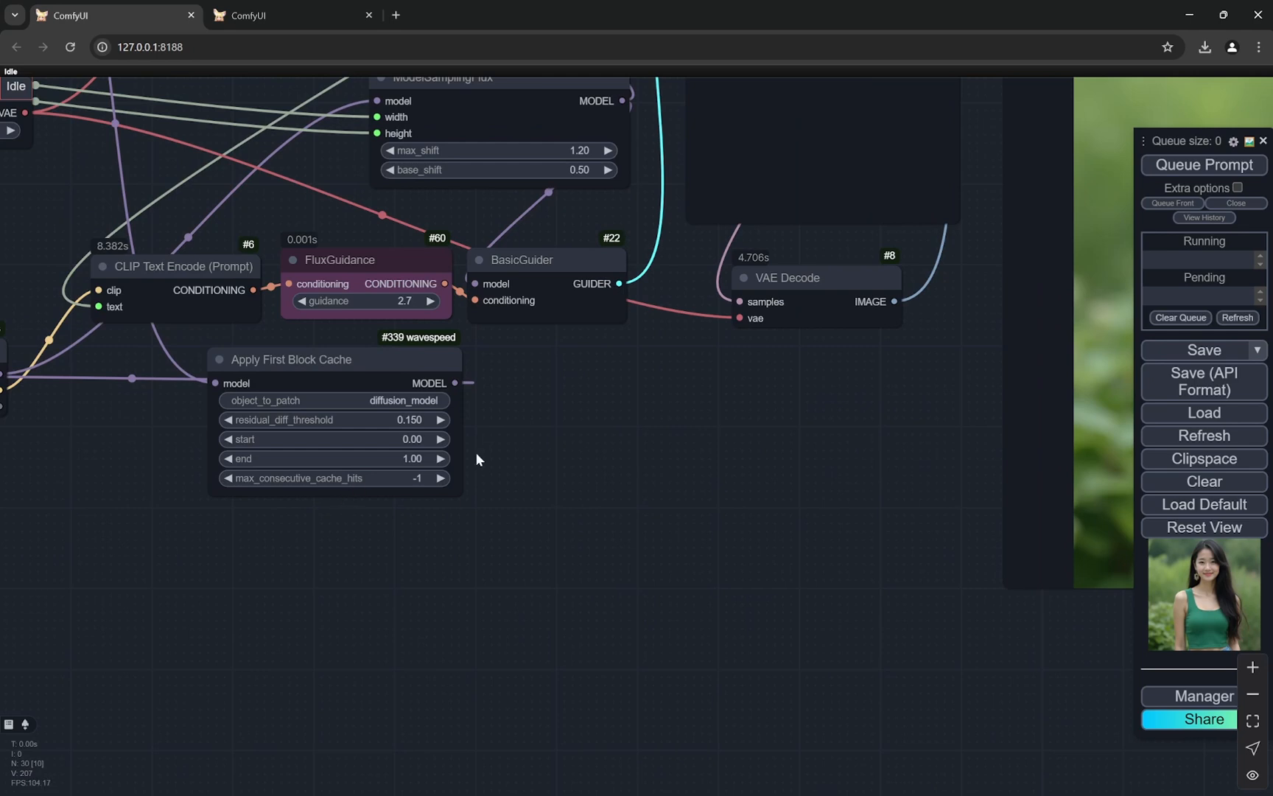
scroll(down, 3)
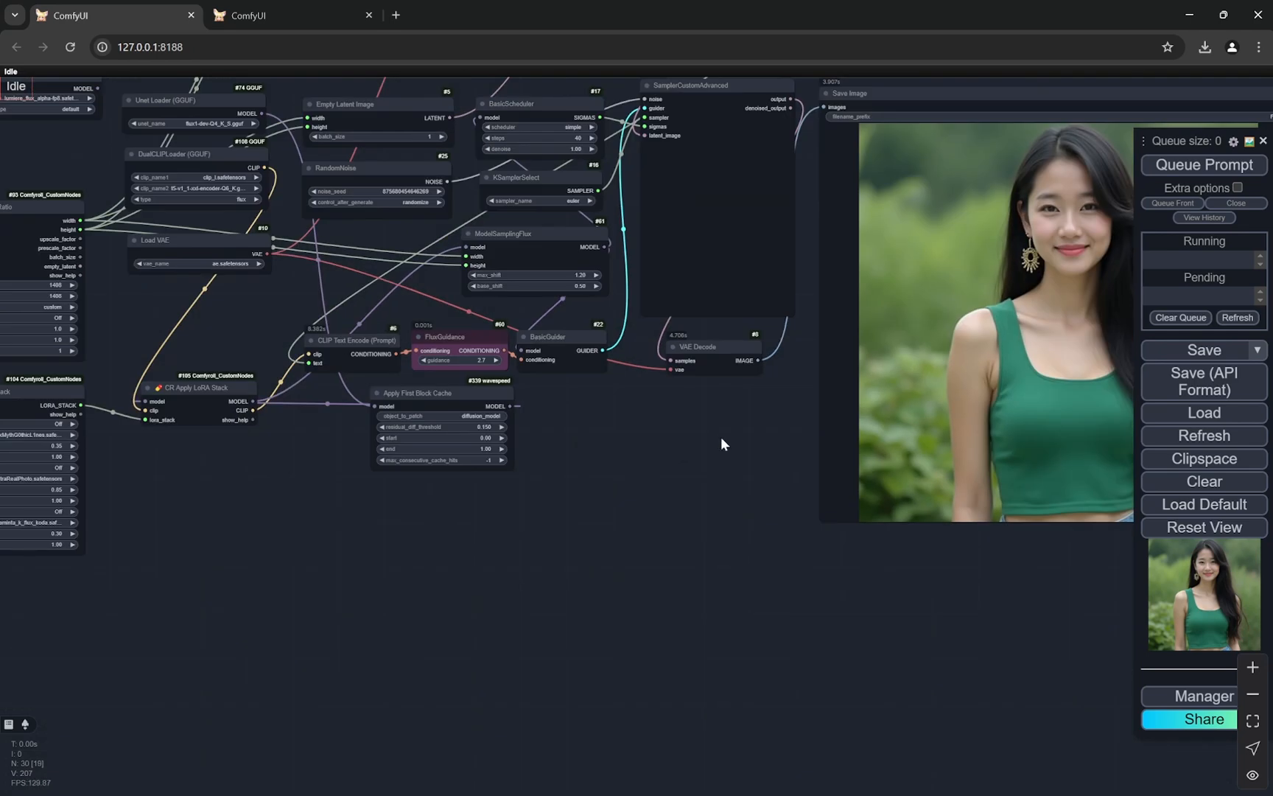